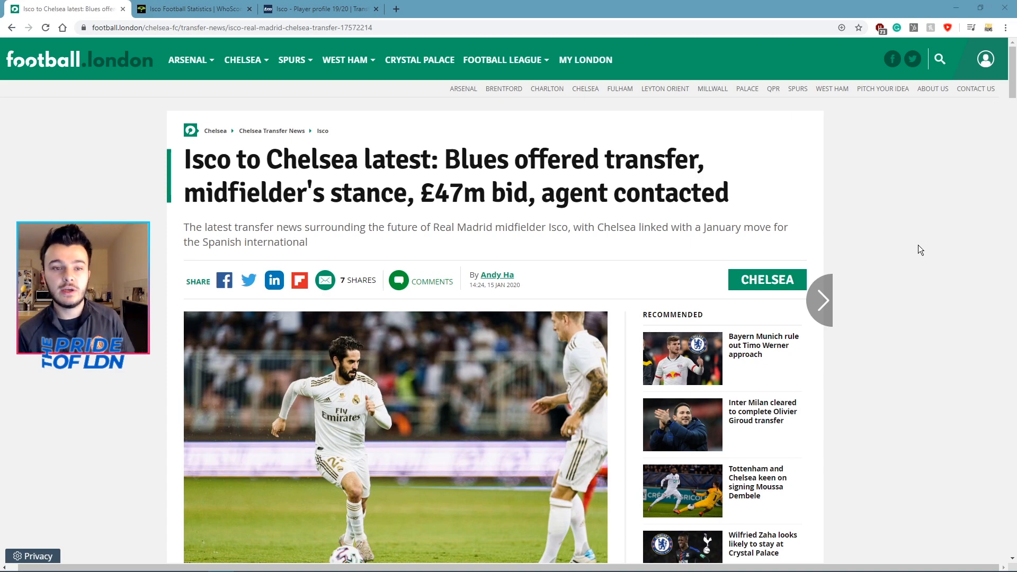
pyautogui.moveTo(905, 234)
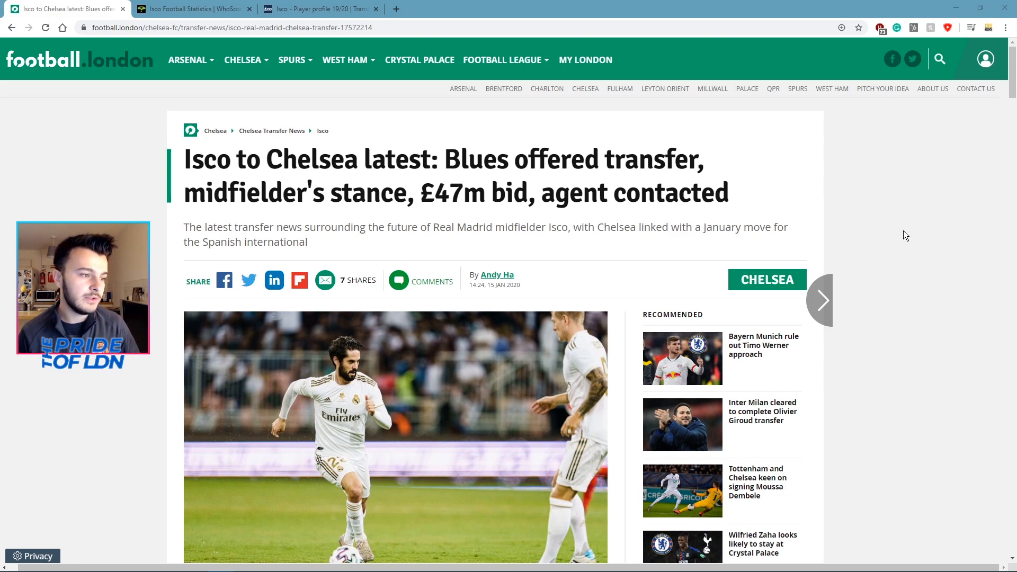
# Scroll to the January bid section, highlighting the €52m bid and Manchester City phrases
pyautogui.scroll(-3)
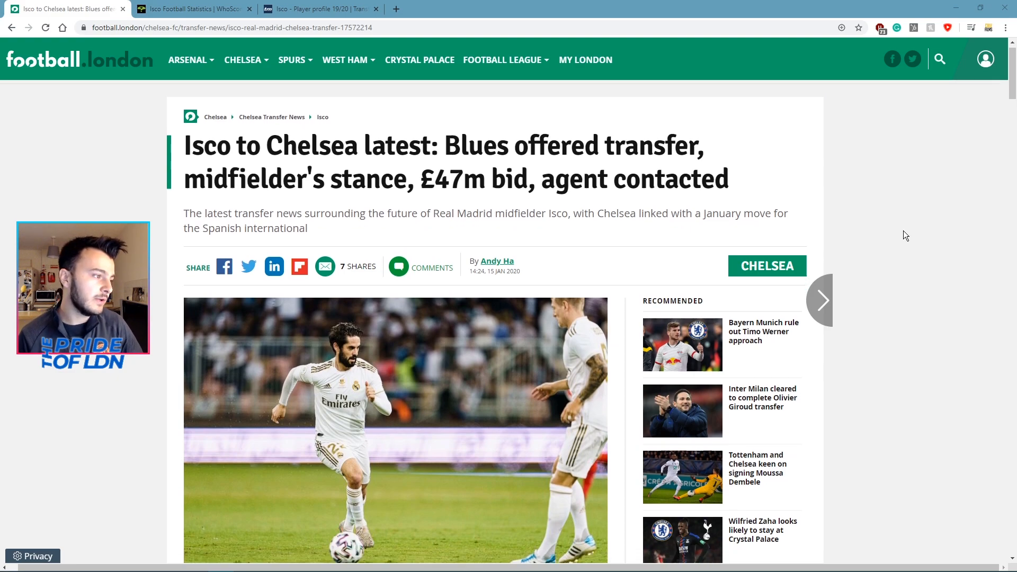
pyautogui.scroll(-3)
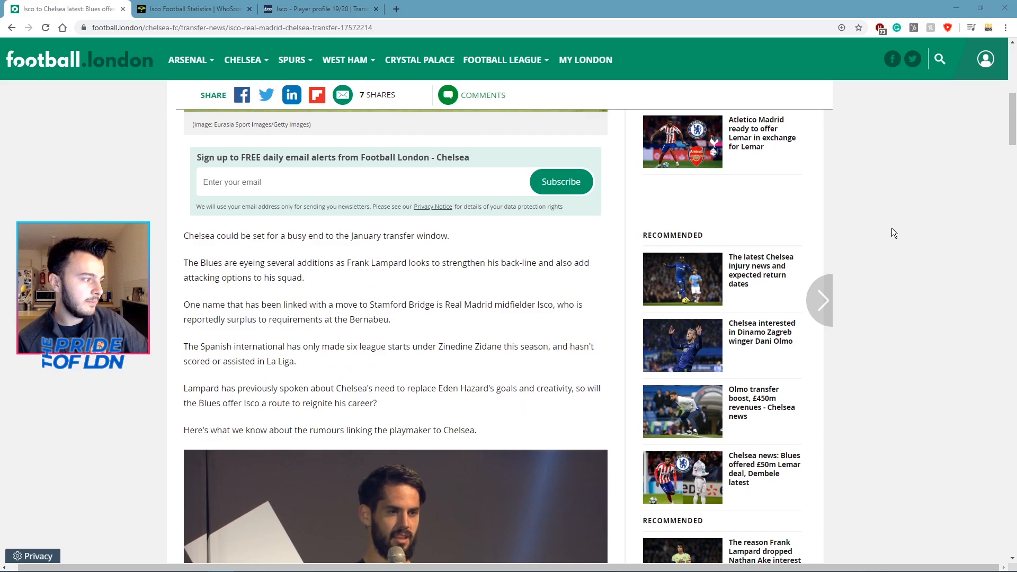
pyautogui.moveTo(838, 289)
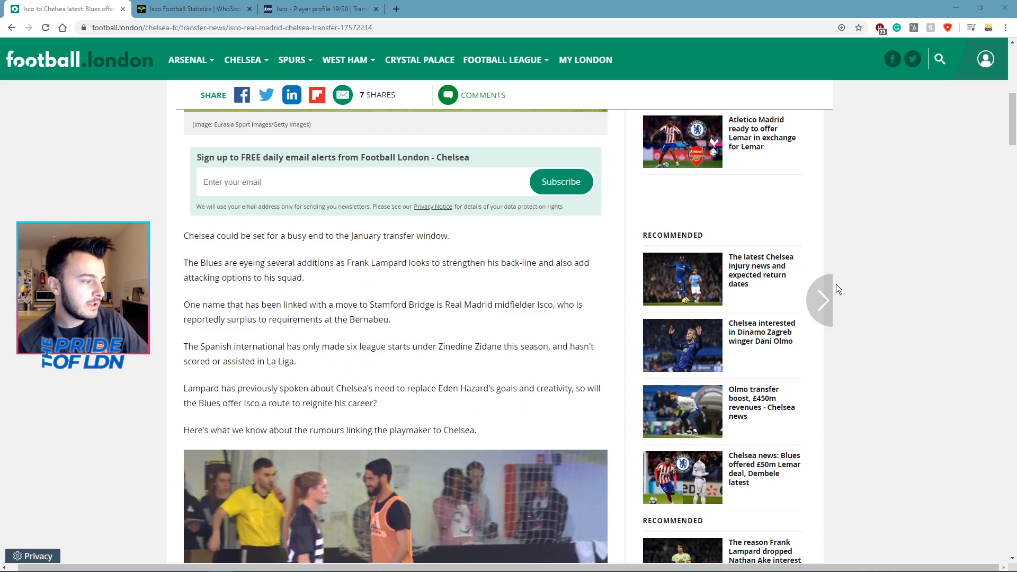
pyautogui.scroll(-3)
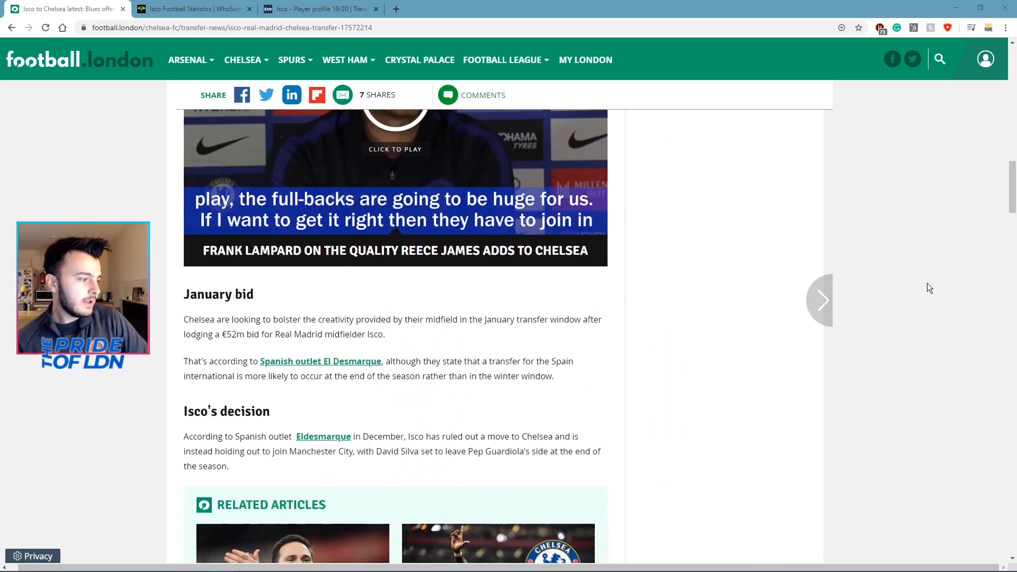
pyautogui.scroll(-3)
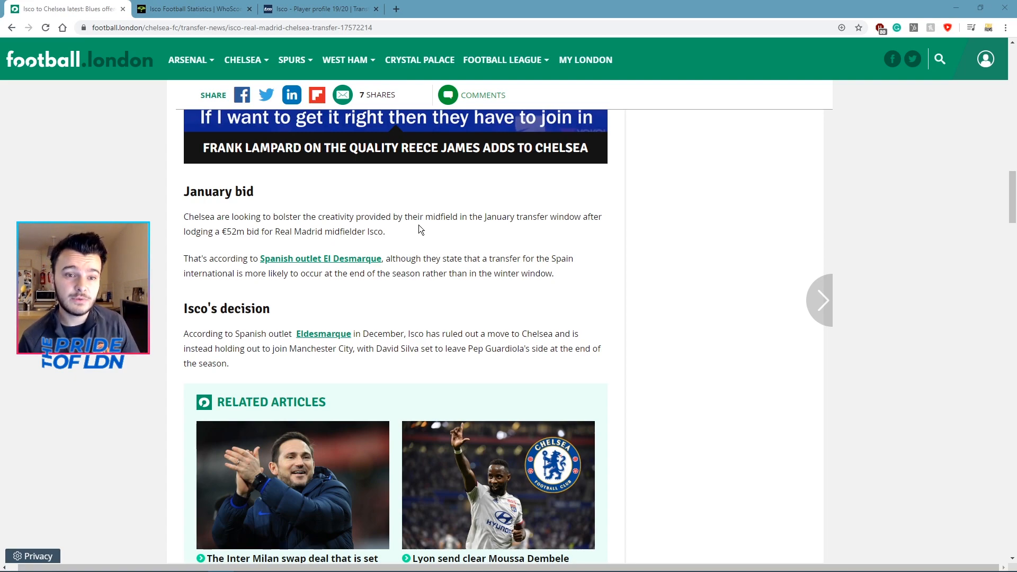
pyautogui.moveTo(233, 235)
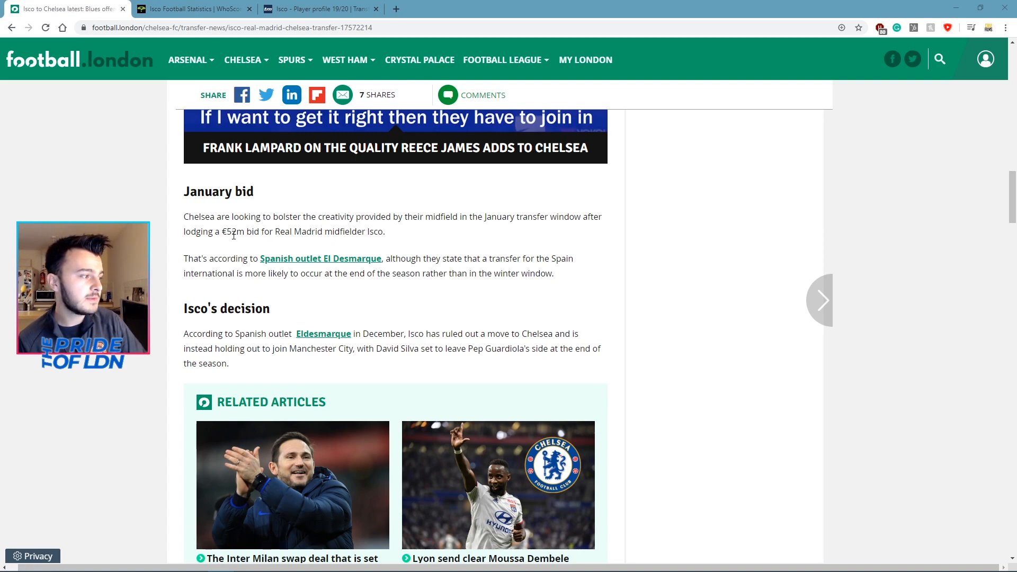
pyautogui.doubleClick(232, 232)
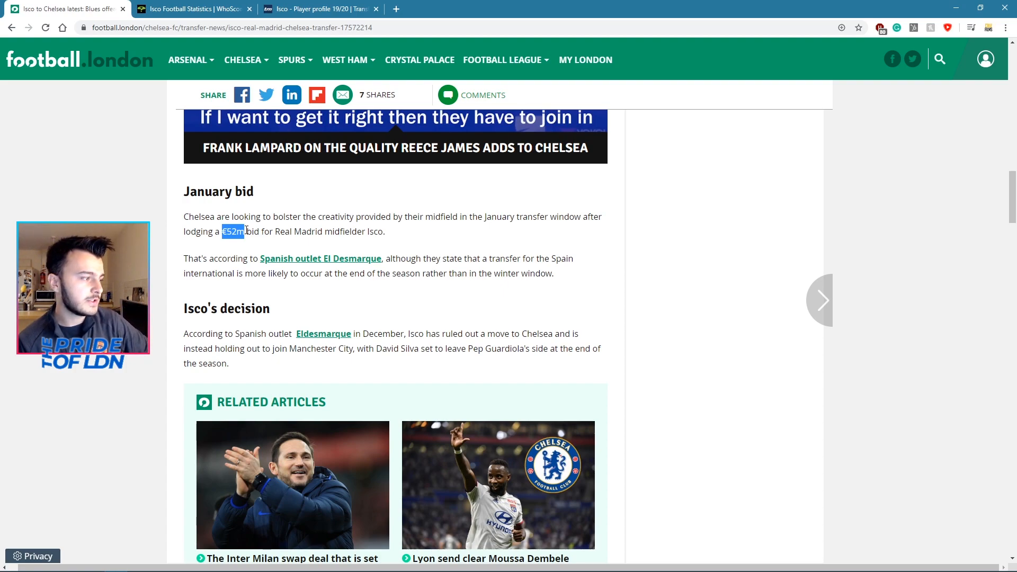
pyautogui.moveTo(216, 331)
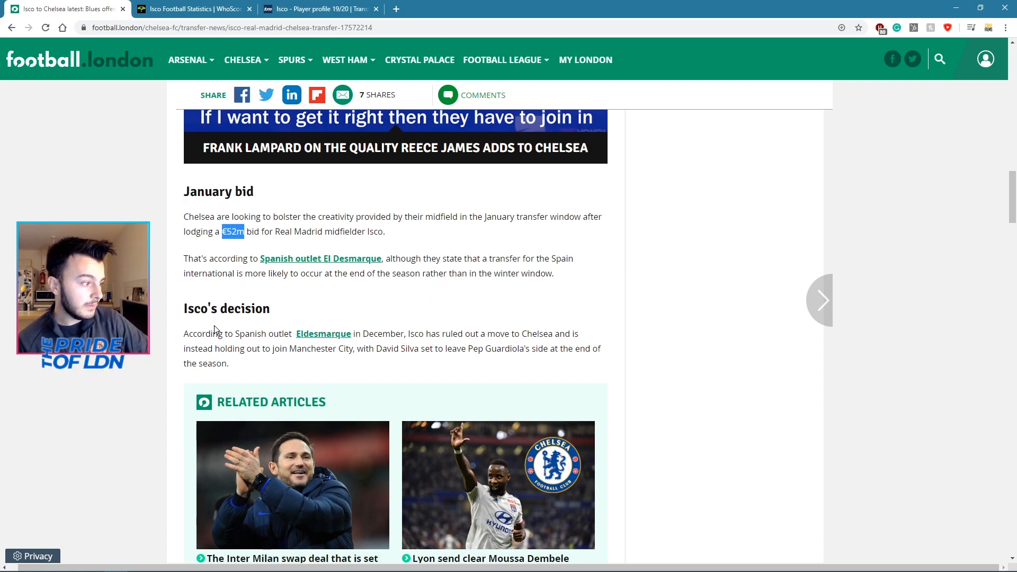
pyautogui.doubleClick(300, 348)
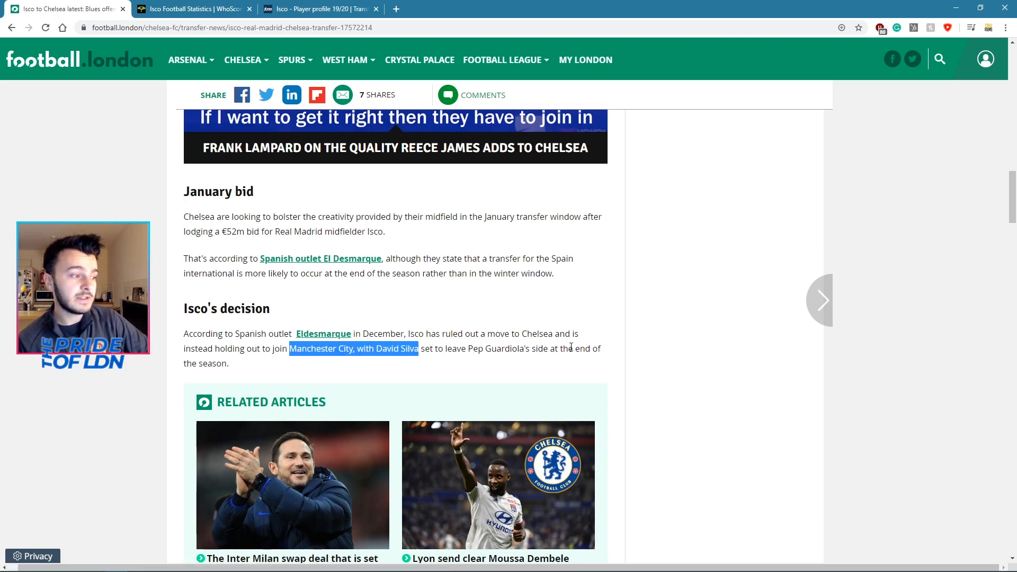
# Read down past the £44million offer and 'Agent contacted' lines, clearing highlights along the way
pyautogui.scroll(-3)
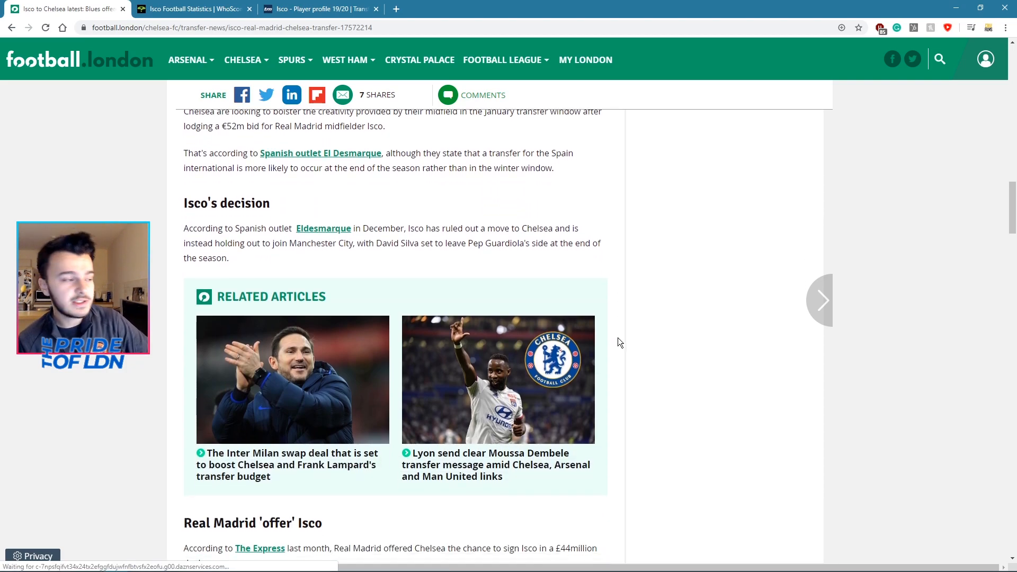
pyautogui.scroll(-3)
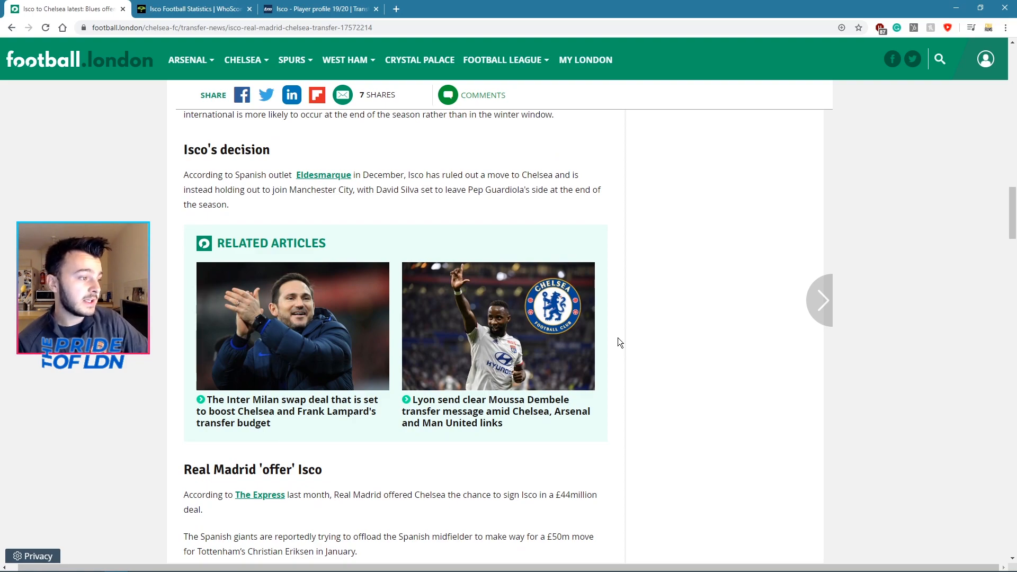
pyautogui.moveTo(674, 318)
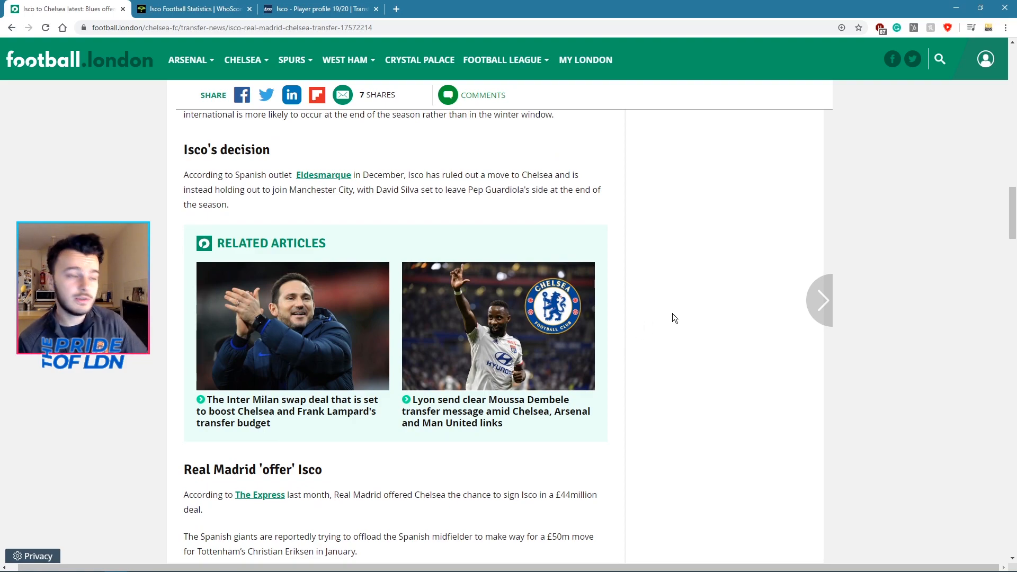
pyautogui.scroll(-3)
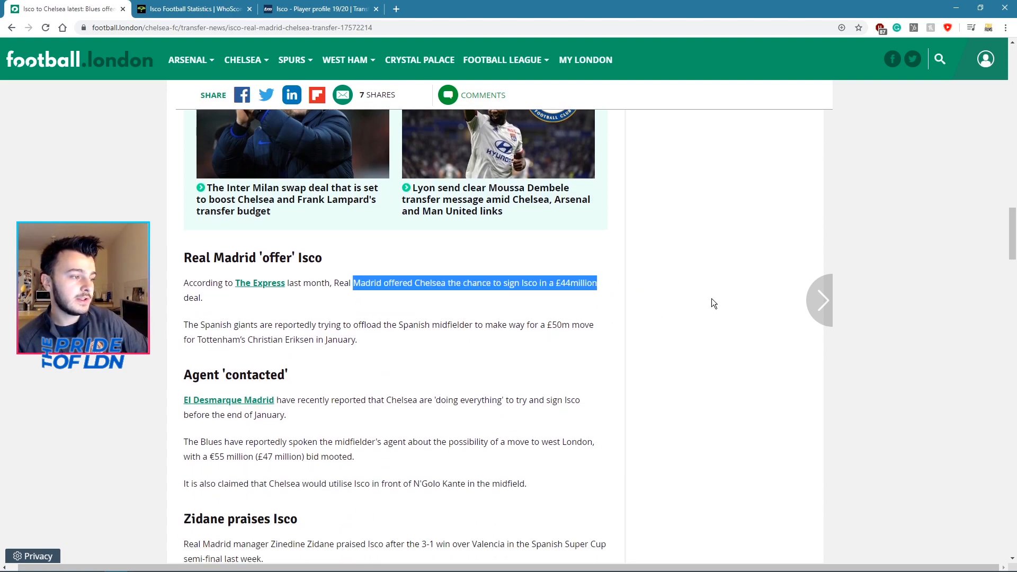
pyautogui.click(713, 303)
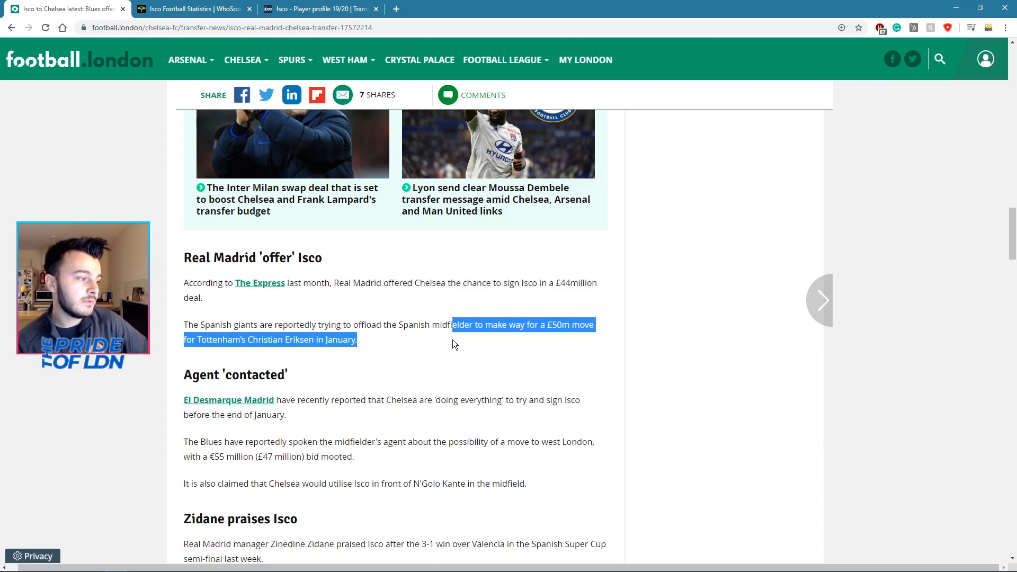
pyautogui.scroll(-3)
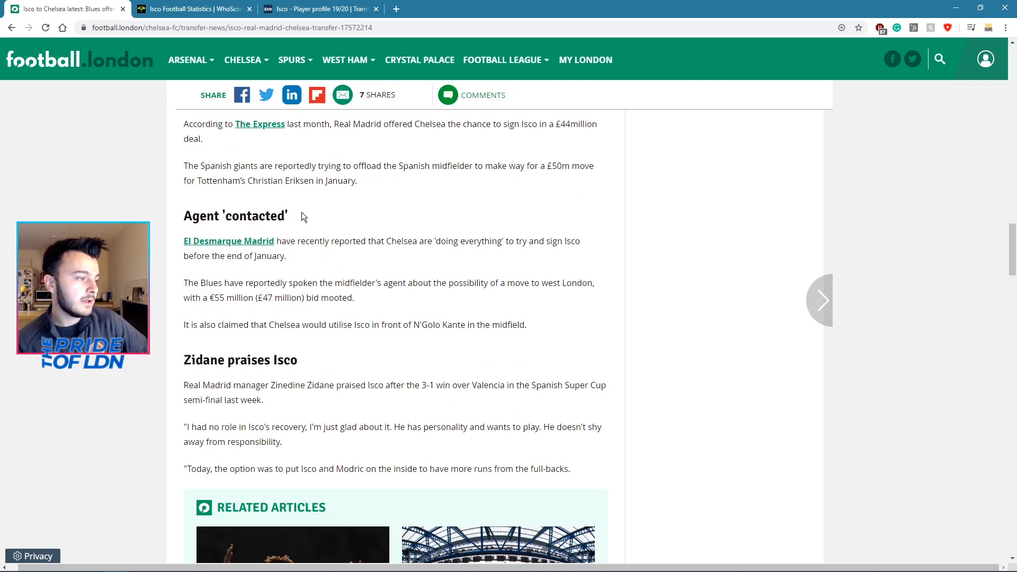
pyautogui.moveTo(377, 237)
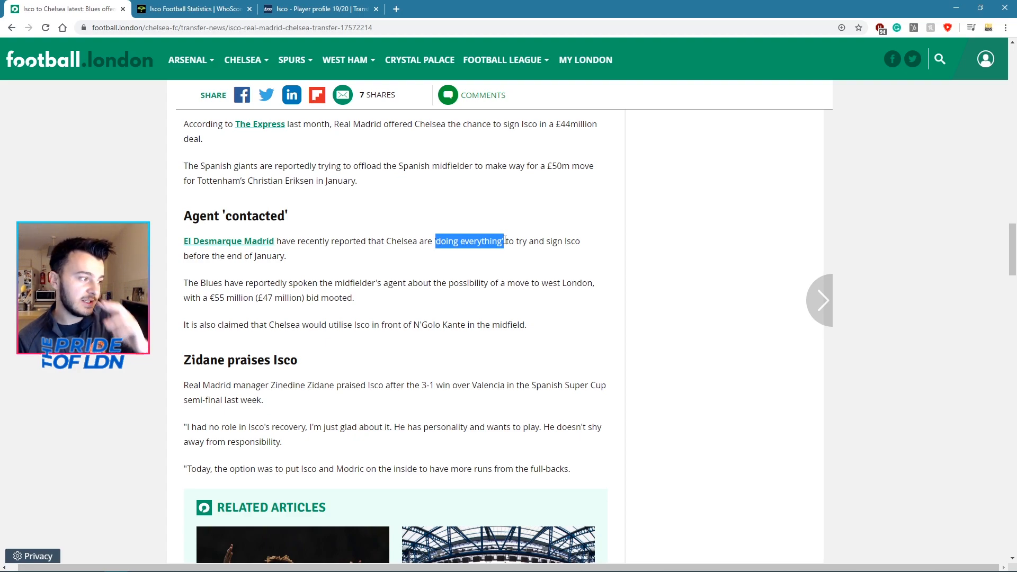
pyautogui.click(436, 219)
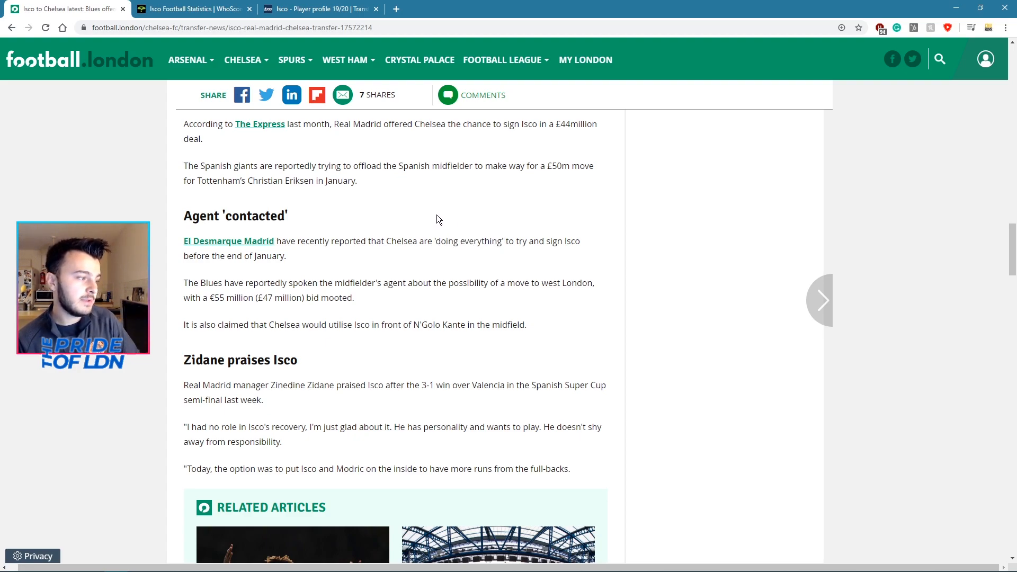
pyautogui.moveTo(182, 5)
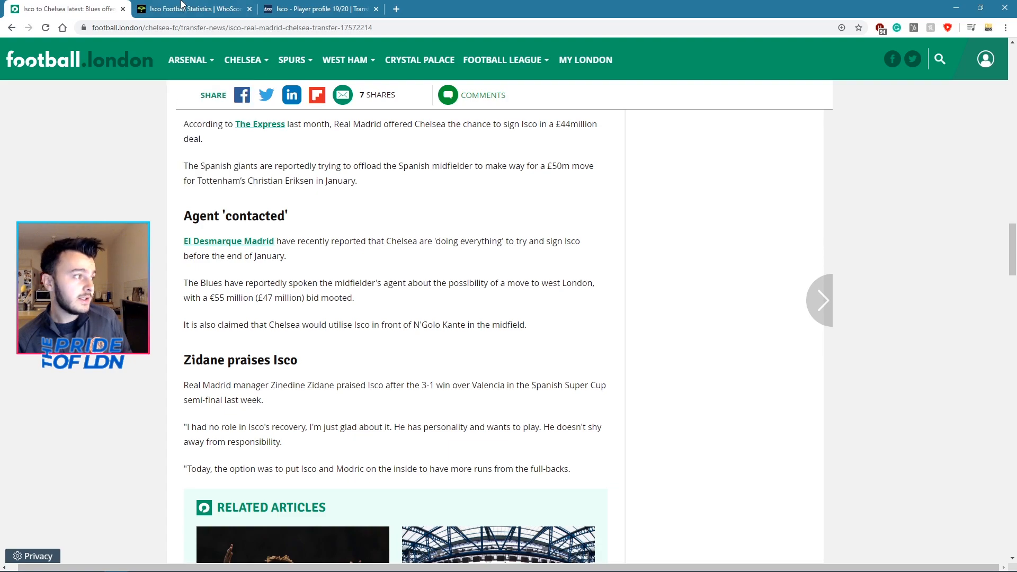
pyautogui.moveTo(191, 9)
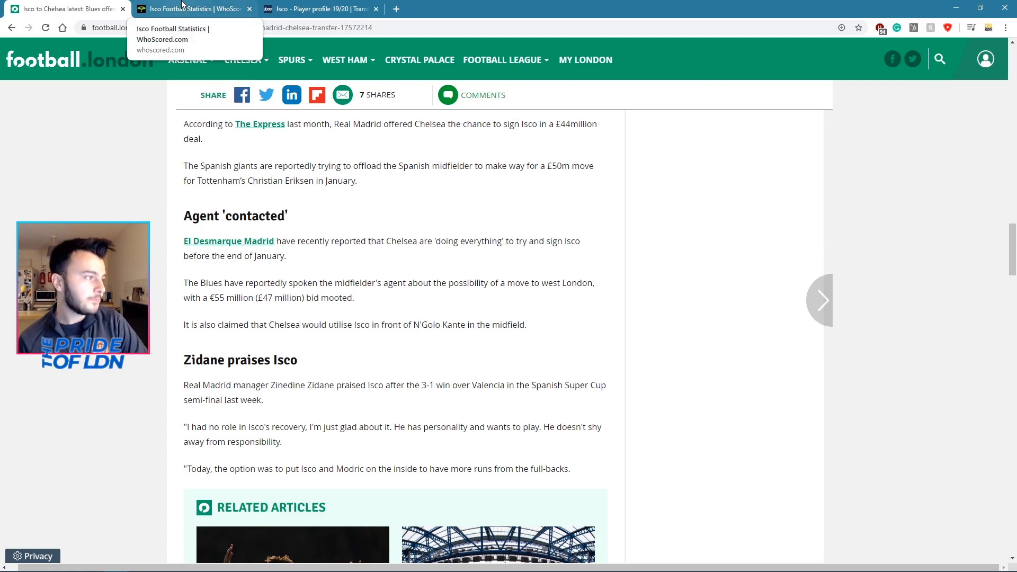
pyautogui.click(318, 9)
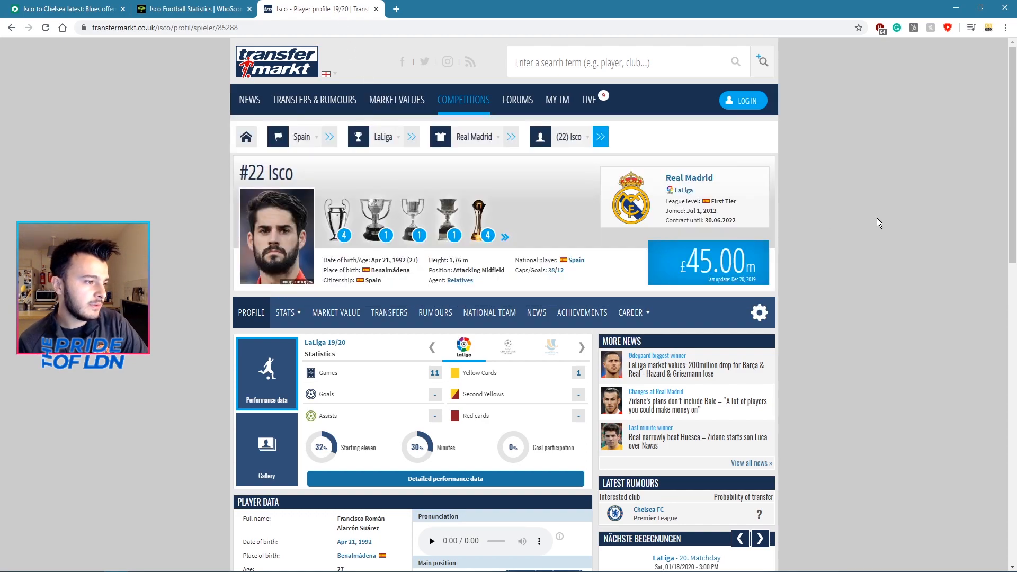
pyautogui.moveTo(795, 277)
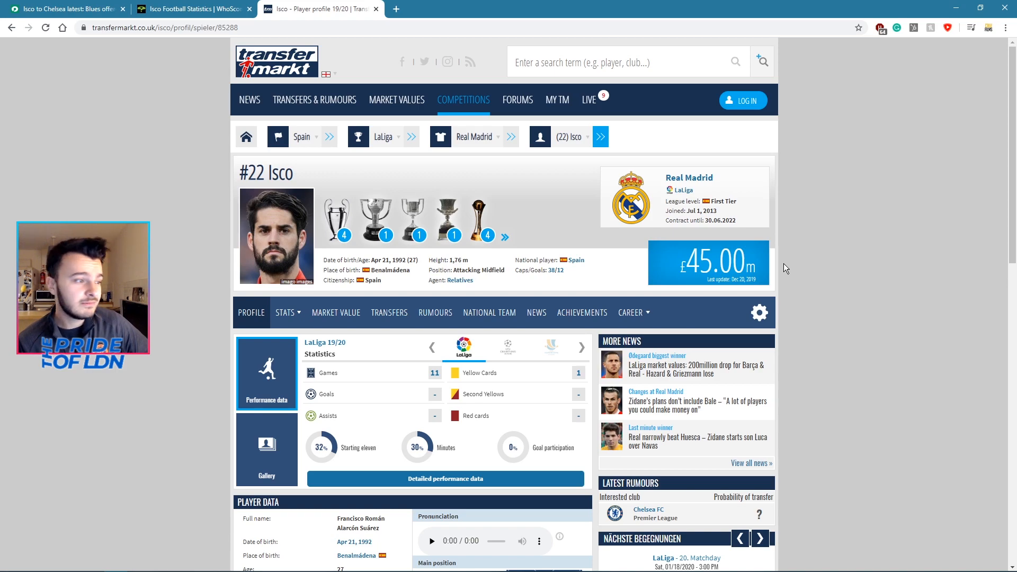
pyautogui.moveTo(338, 232)
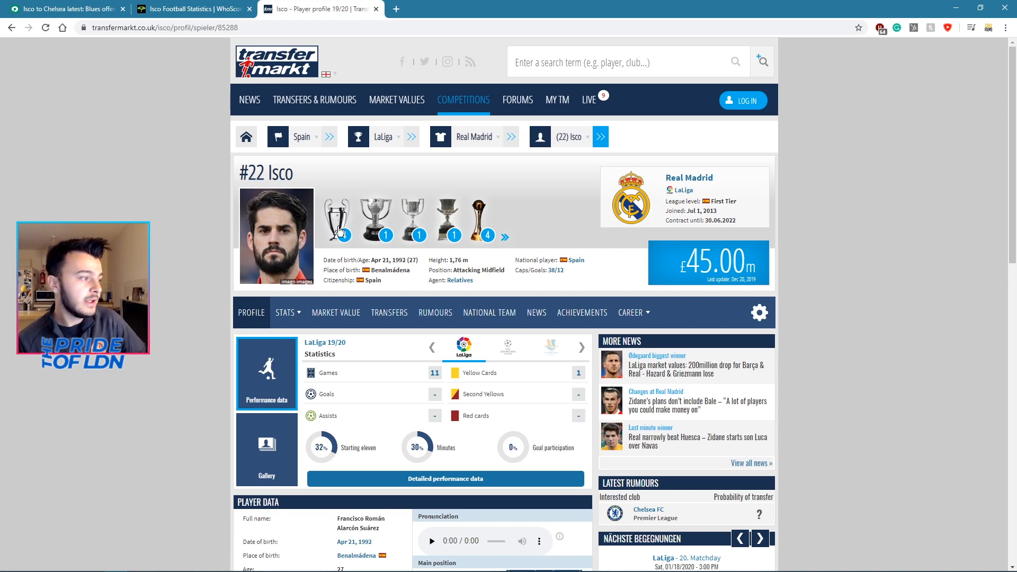
pyautogui.moveTo(375, 217)
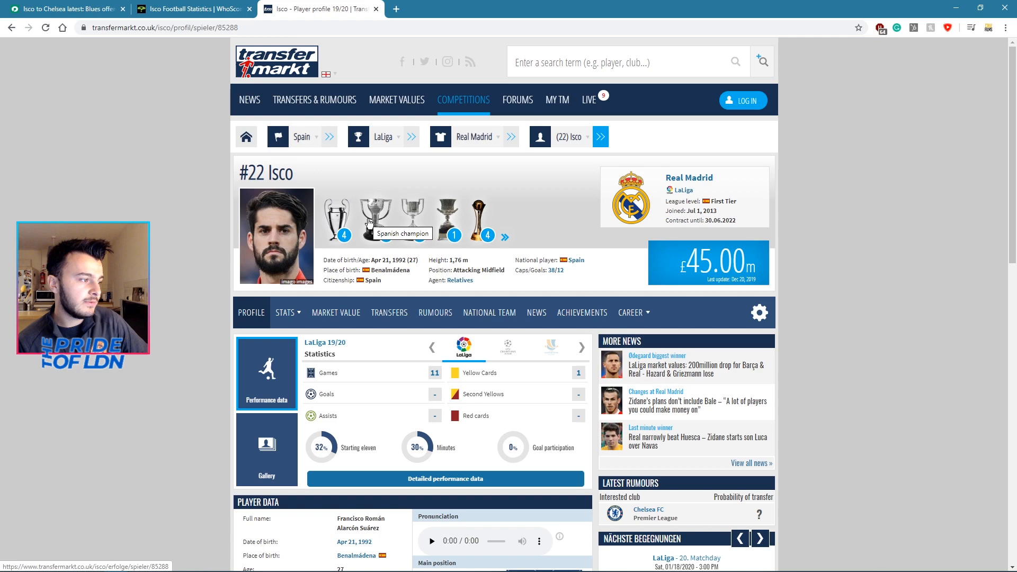
pyautogui.moveTo(438, 255)
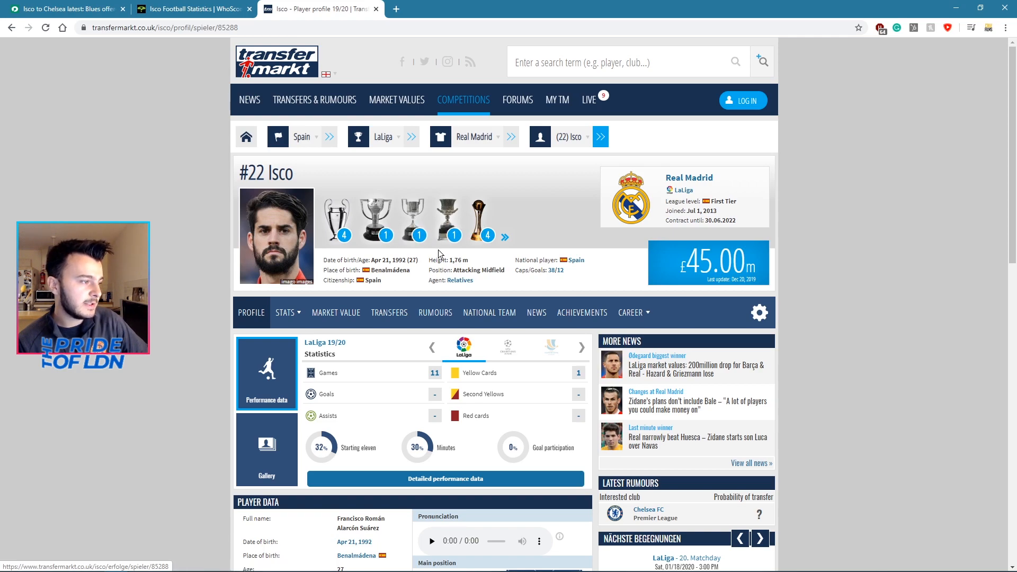
pyautogui.moveTo(478, 218)
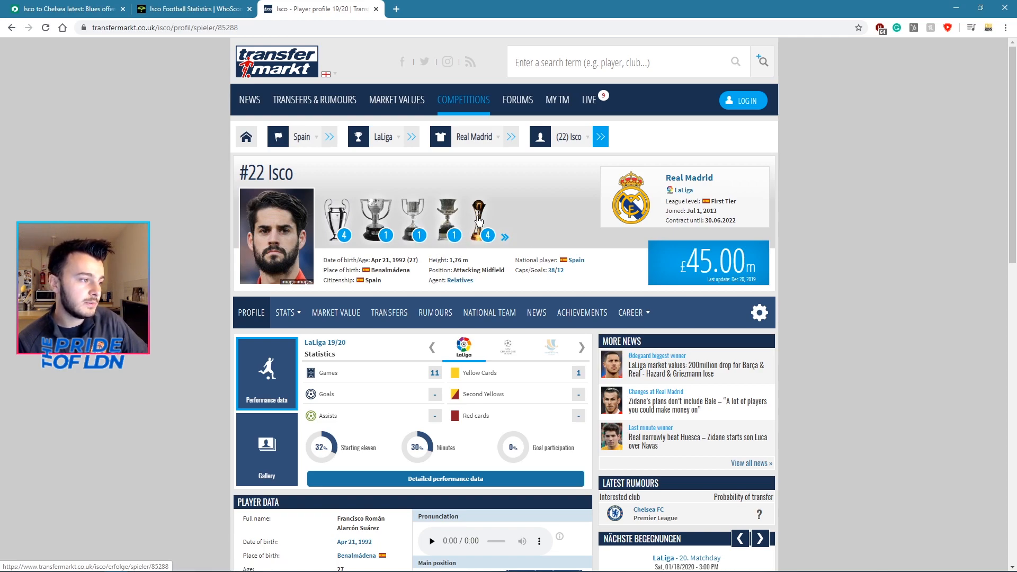
pyautogui.moveTo(844, 248)
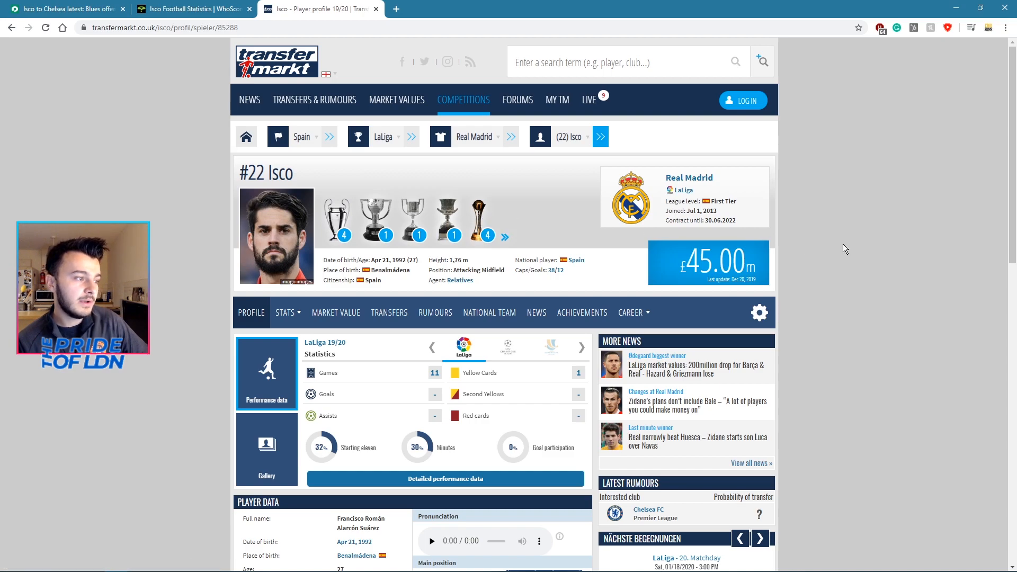
pyautogui.scroll(-3)
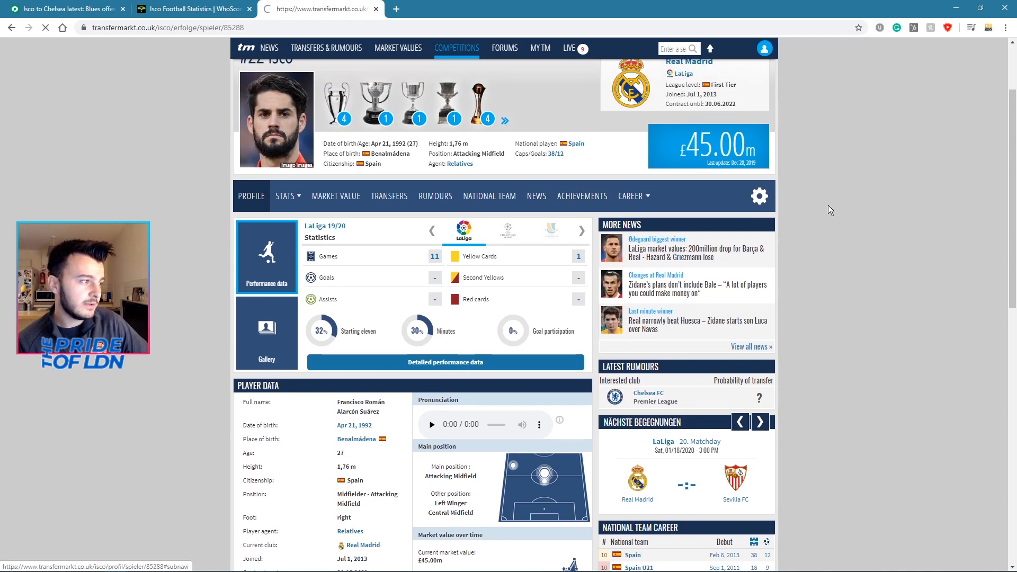
pyautogui.click(581, 196)
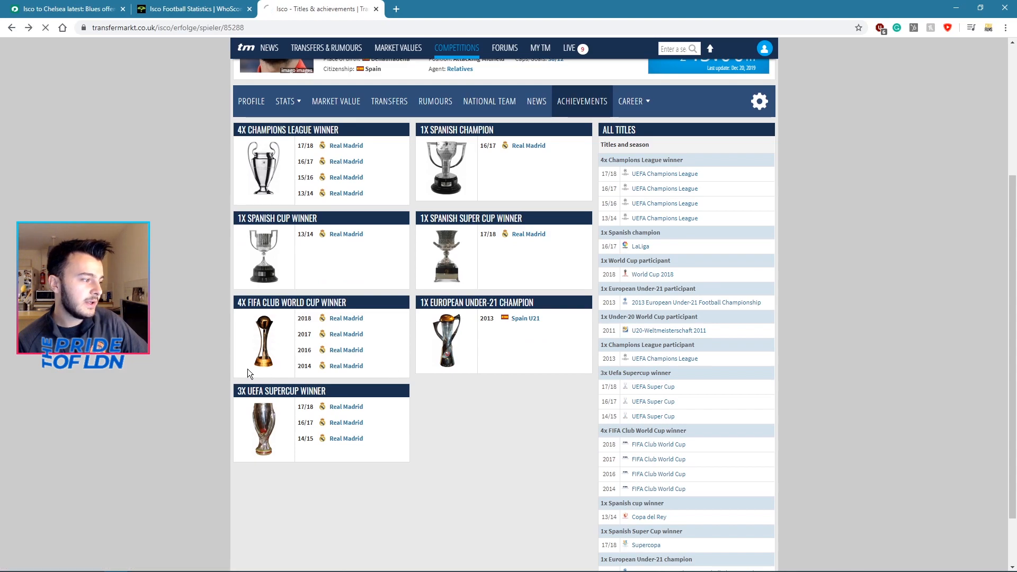
pyautogui.click(251, 101)
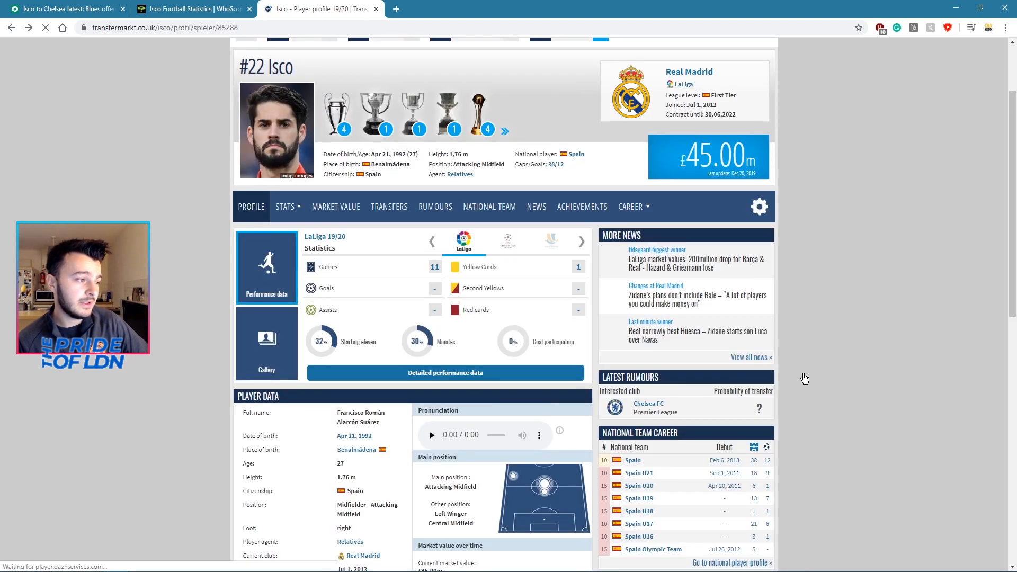
# Close the floating video on Isco's Transfermarkt profile and move to his WhoScored stats tab
pyautogui.scroll(-3)
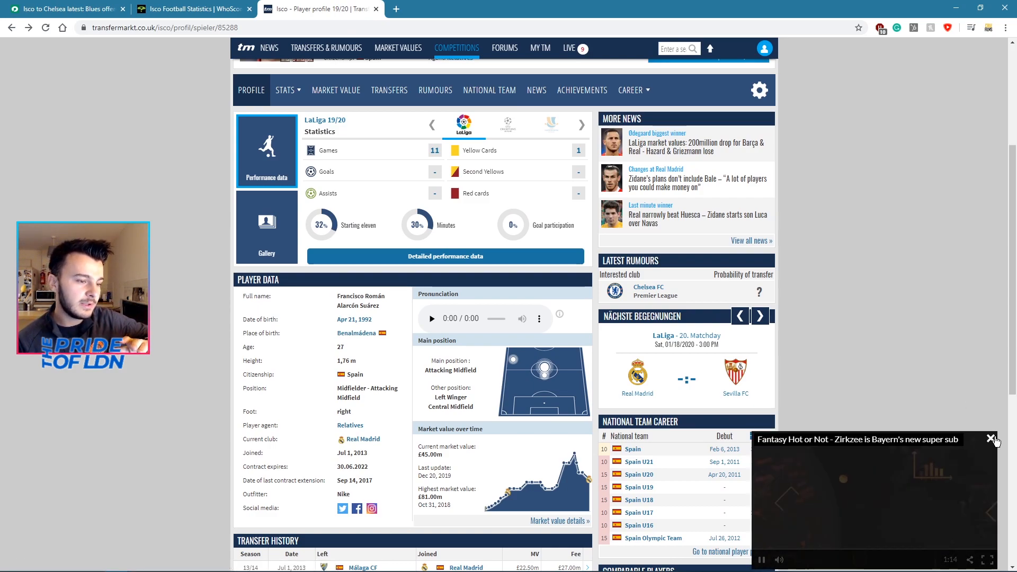
pyautogui.click(992, 440)
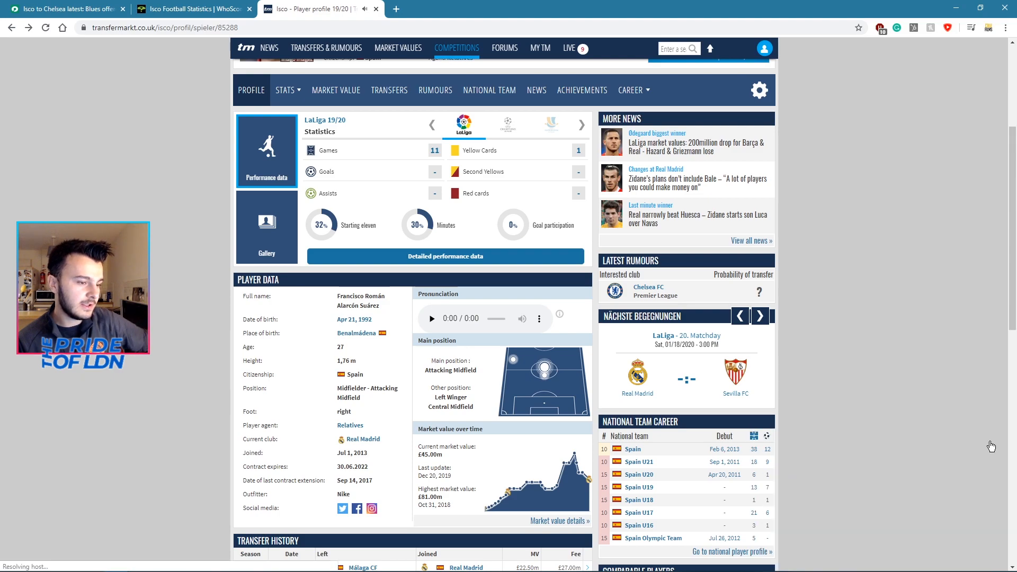
pyautogui.scroll(-3)
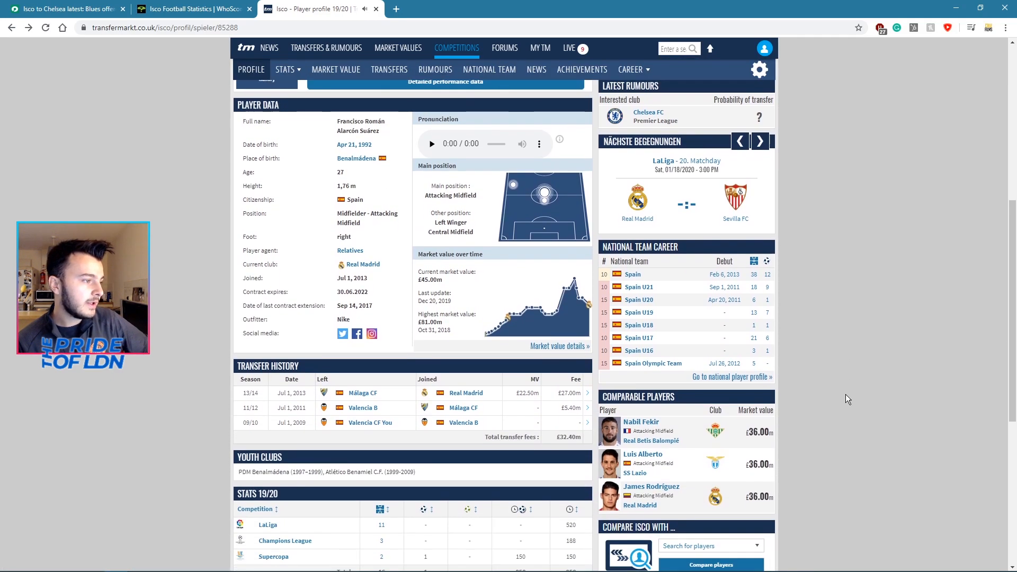
pyautogui.moveTo(544, 191)
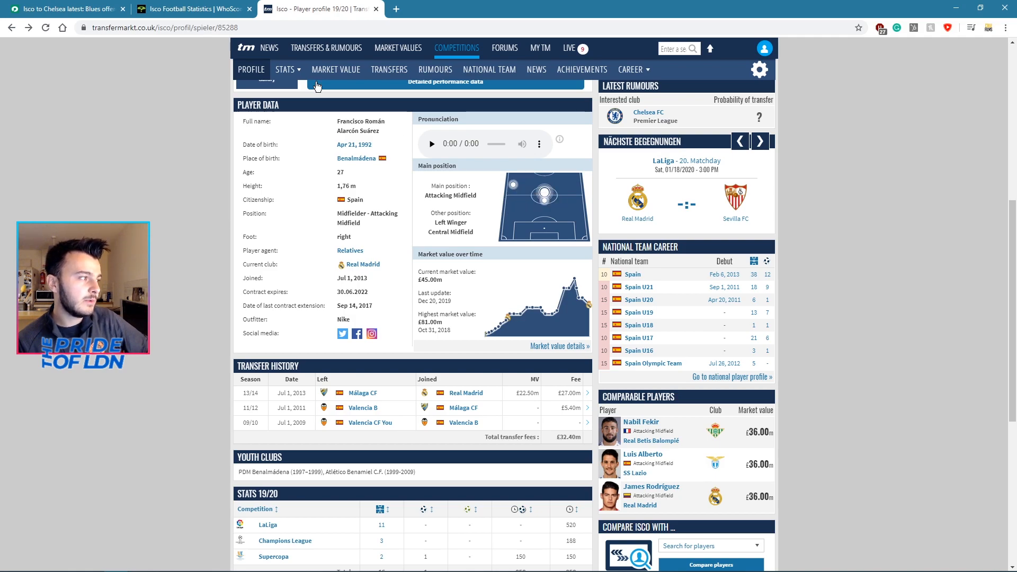
pyautogui.click(195, 8)
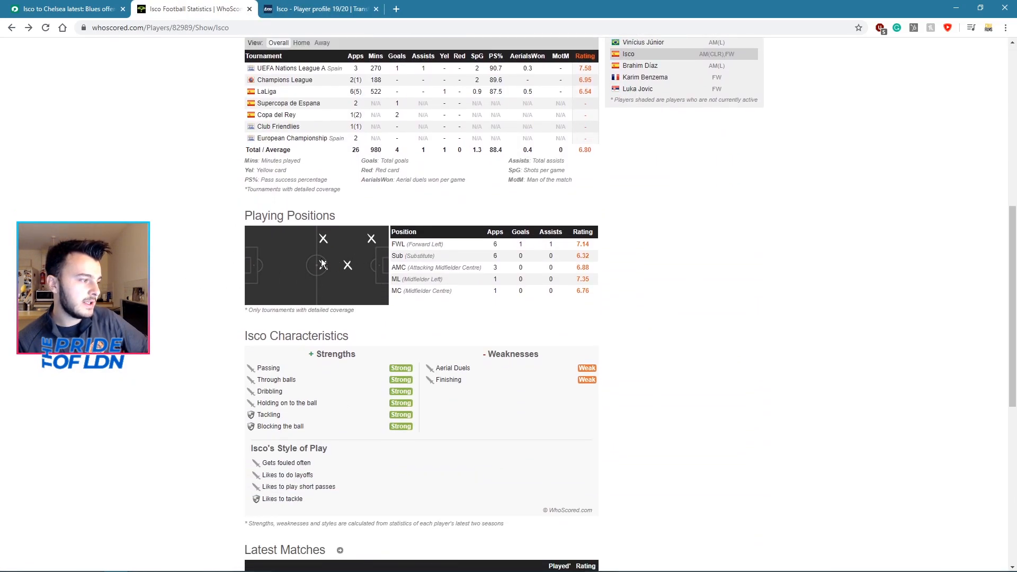
pyautogui.moveTo(348, 265)
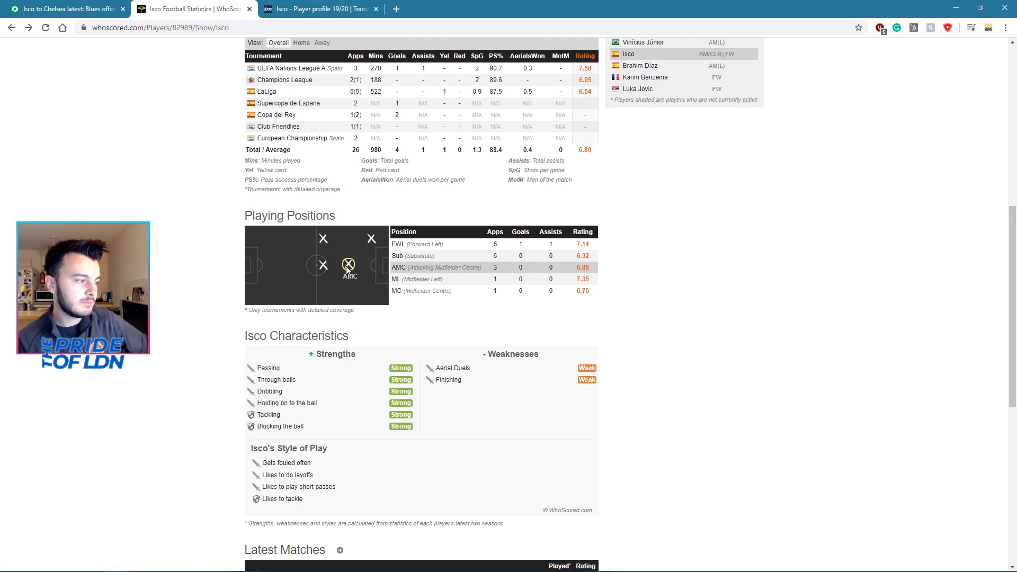
pyautogui.moveTo(328, 242)
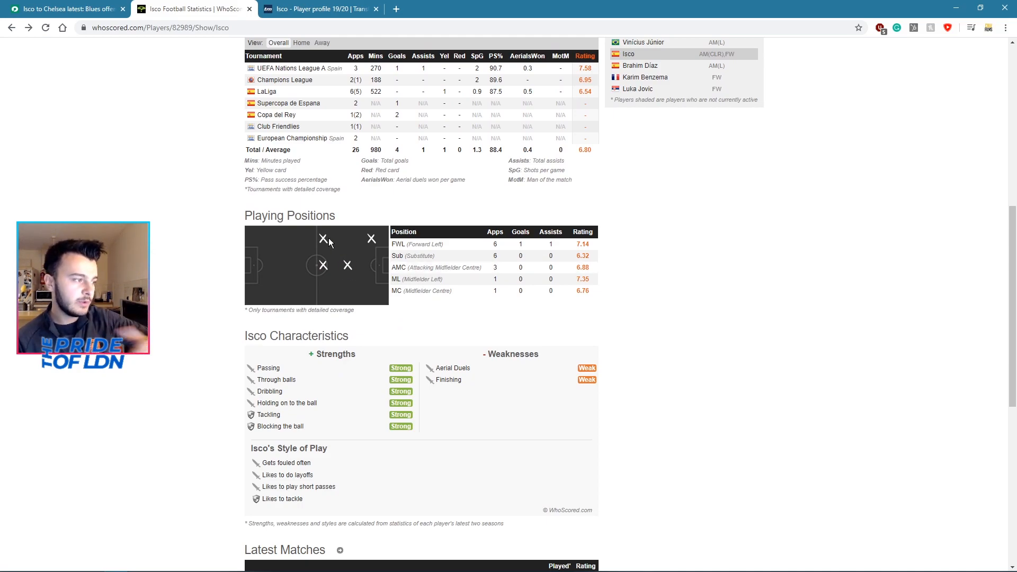
pyautogui.moveTo(373, 238)
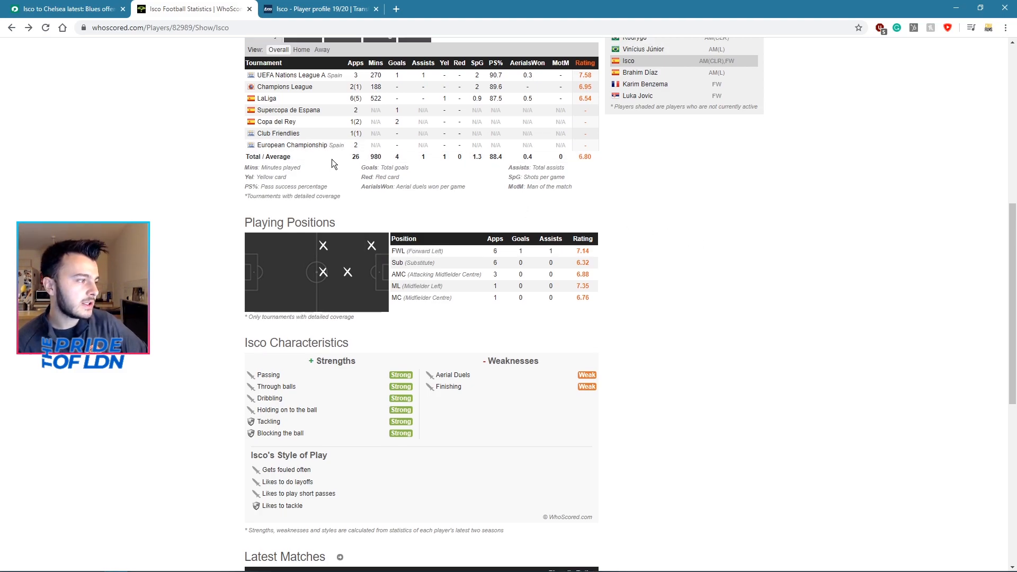
pyautogui.scroll(3)
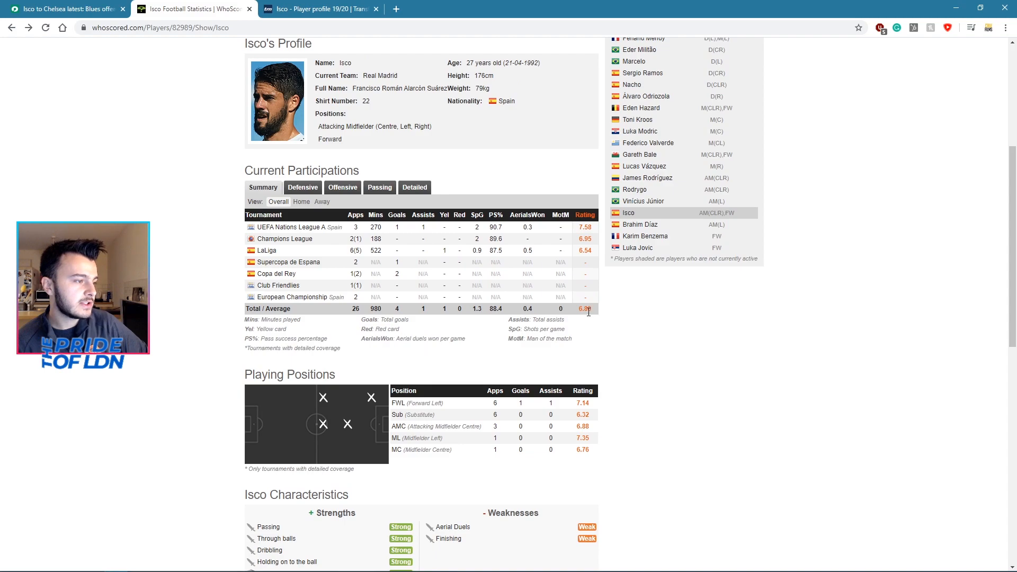
pyautogui.moveTo(337, 306)
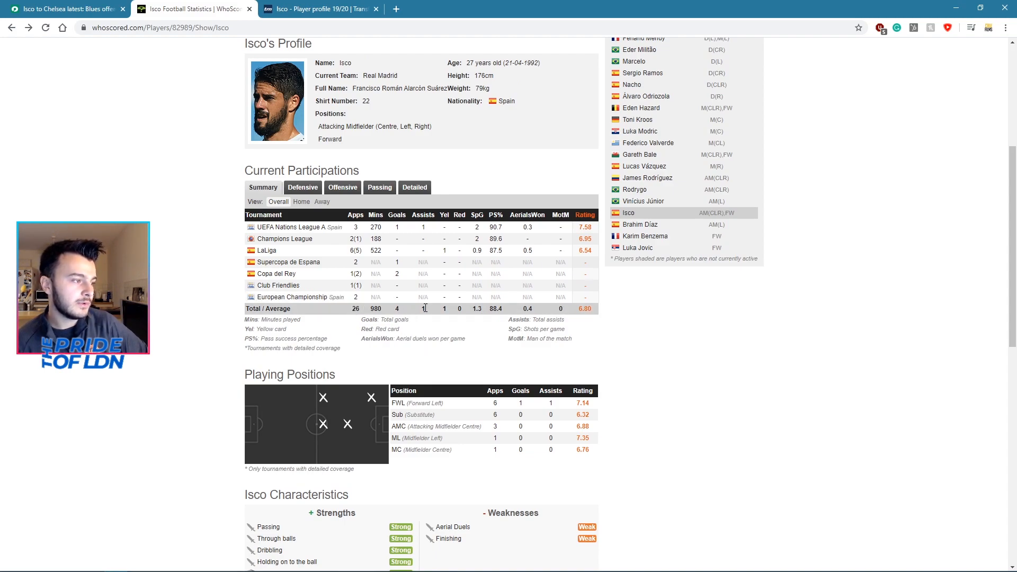
pyautogui.moveTo(744, 335)
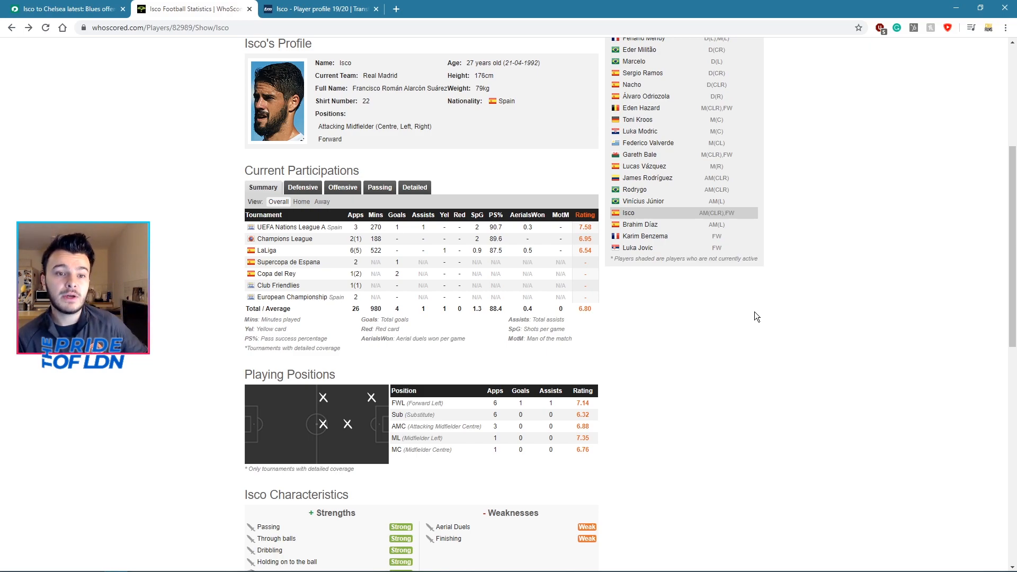
pyautogui.moveTo(724, 292)
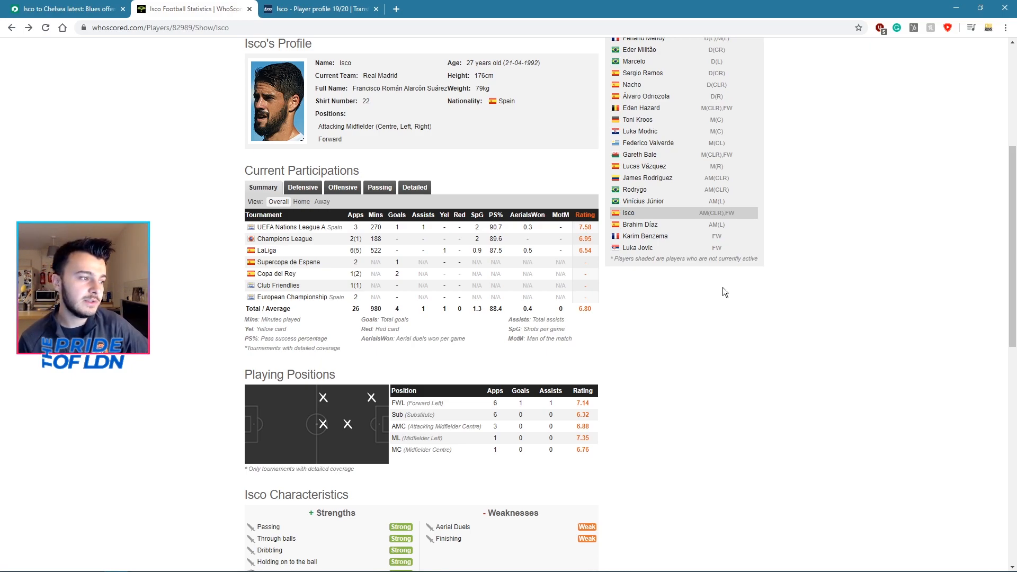
pyautogui.moveTo(463, 71)
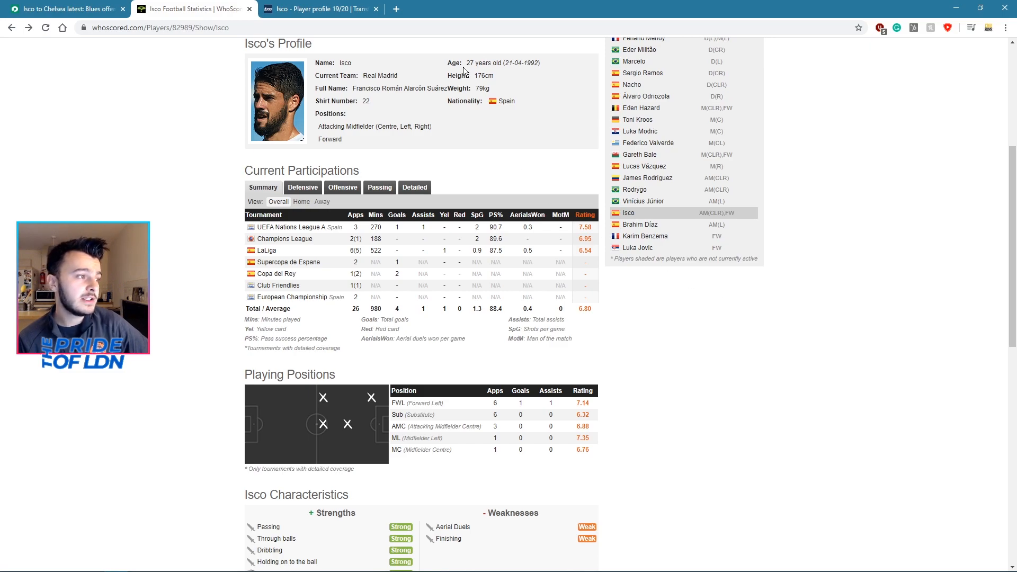
pyautogui.moveTo(679, 379)
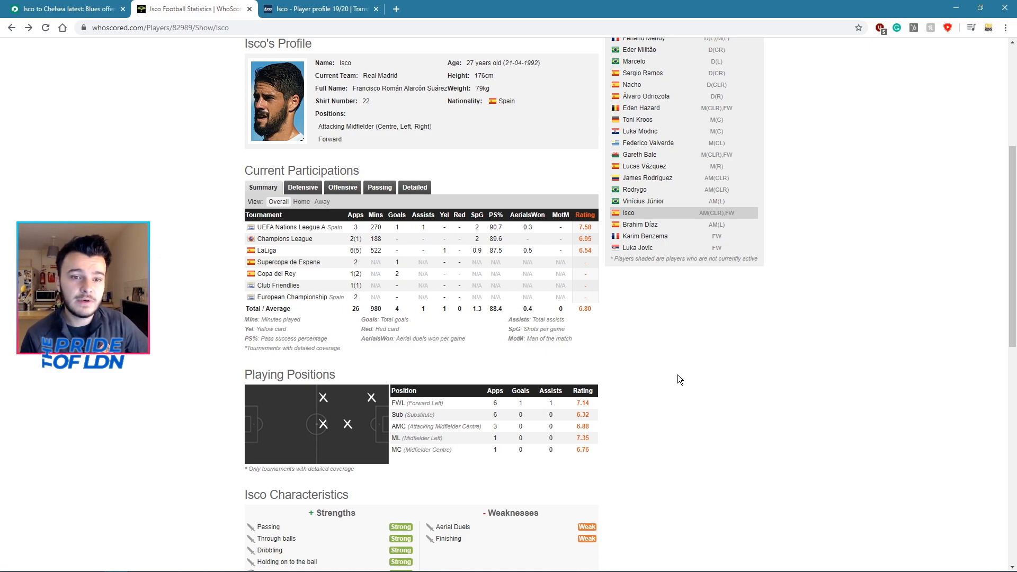
pyautogui.moveTo(696, 343)
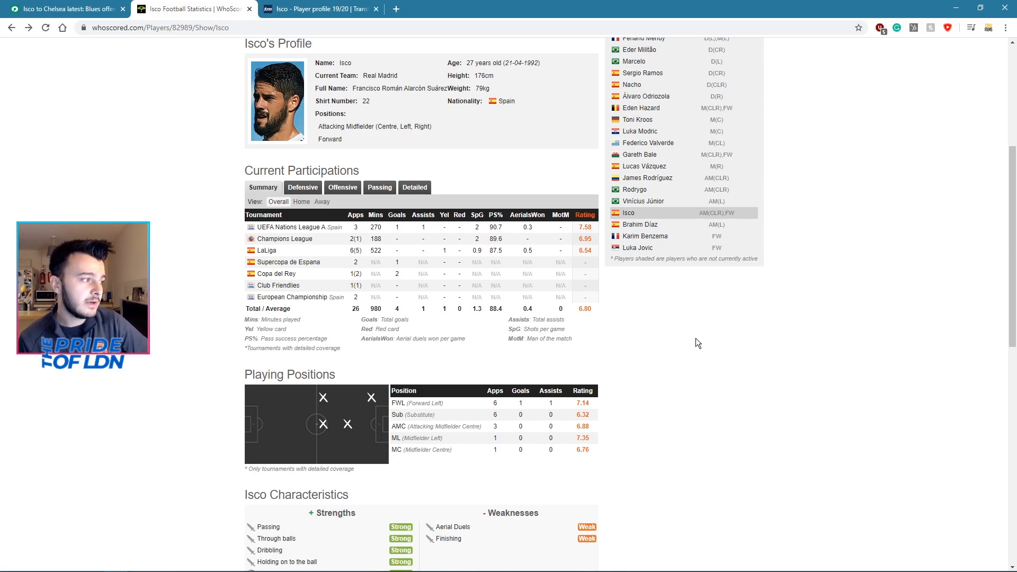
pyautogui.scroll(-3)
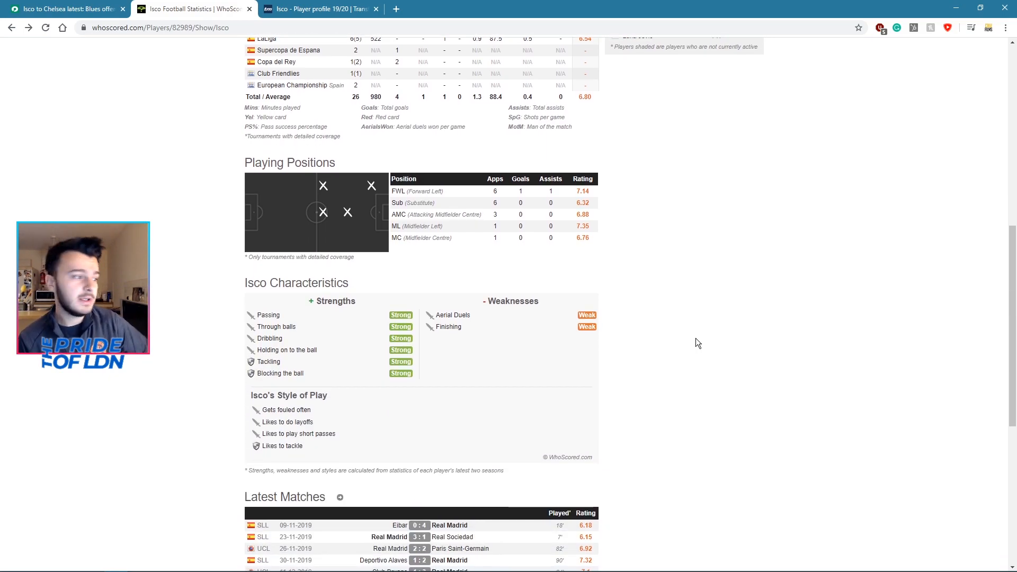
pyautogui.scroll(-3)
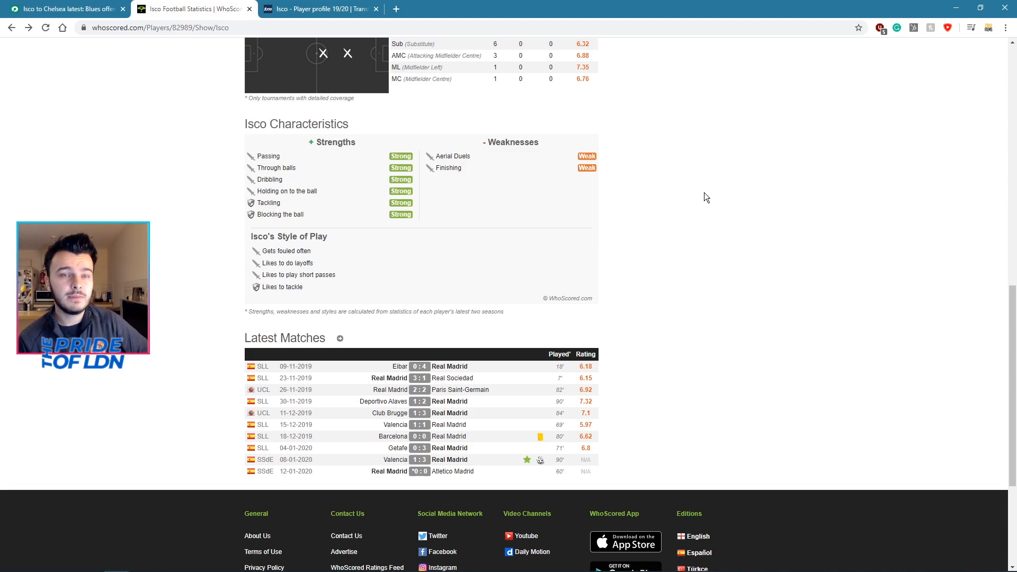
pyautogui.moveTo(308, 146)
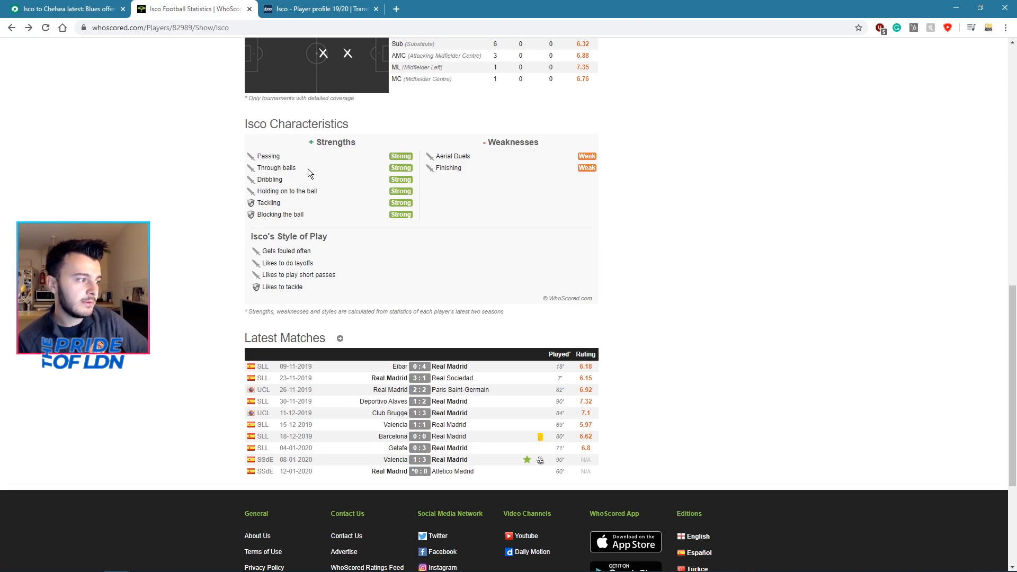
pyautogui.moveTo(270, 203)
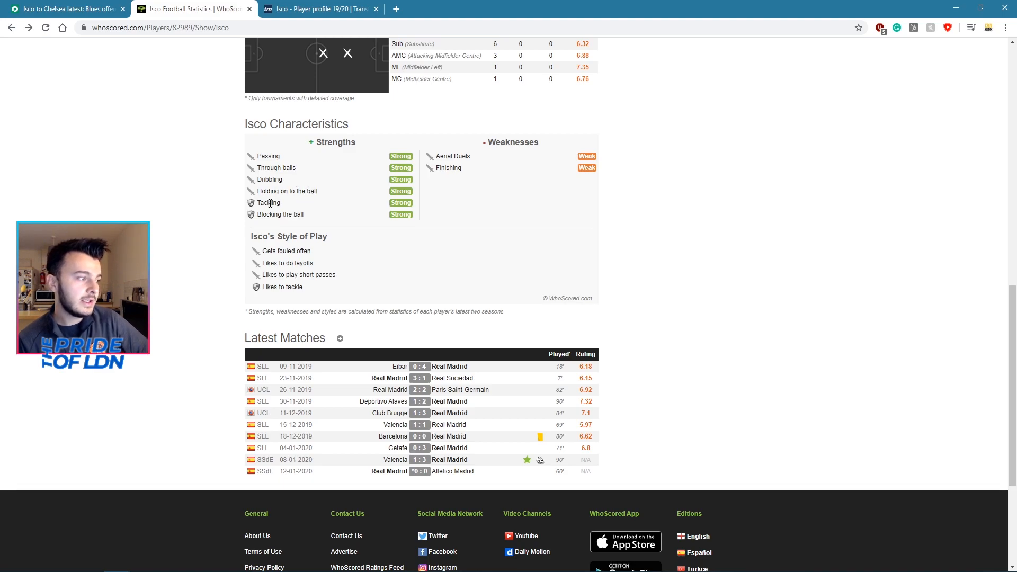
pyautogui.moveTo(217, 234)
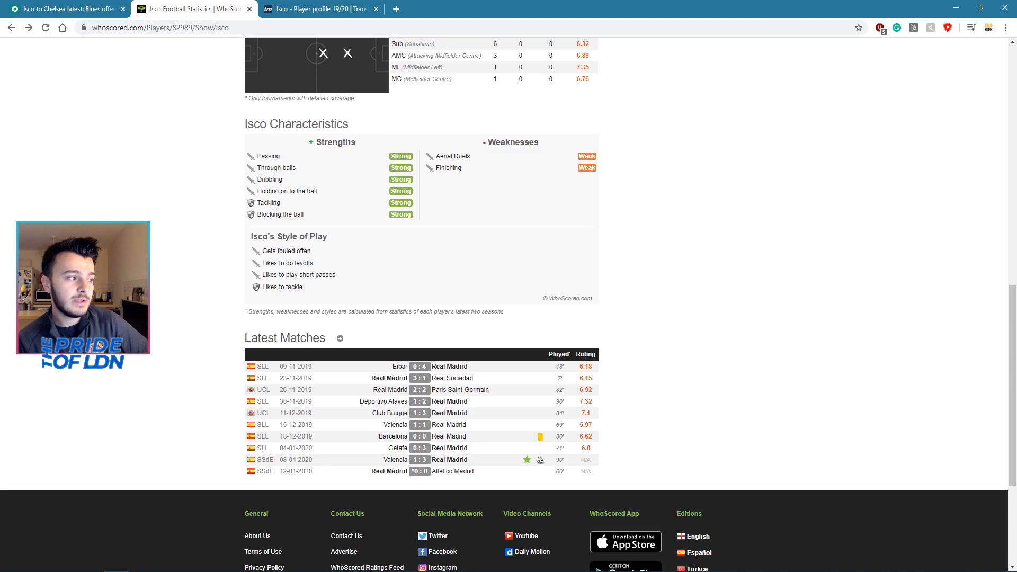
pyautogui.moveTo(280, 214)
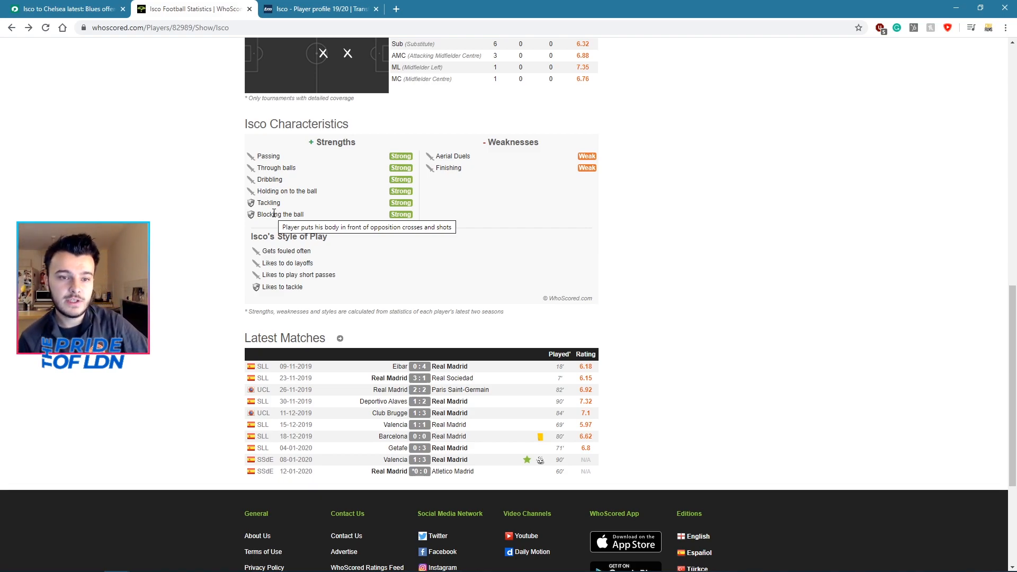
pyautogui.moveTo(279, 214)
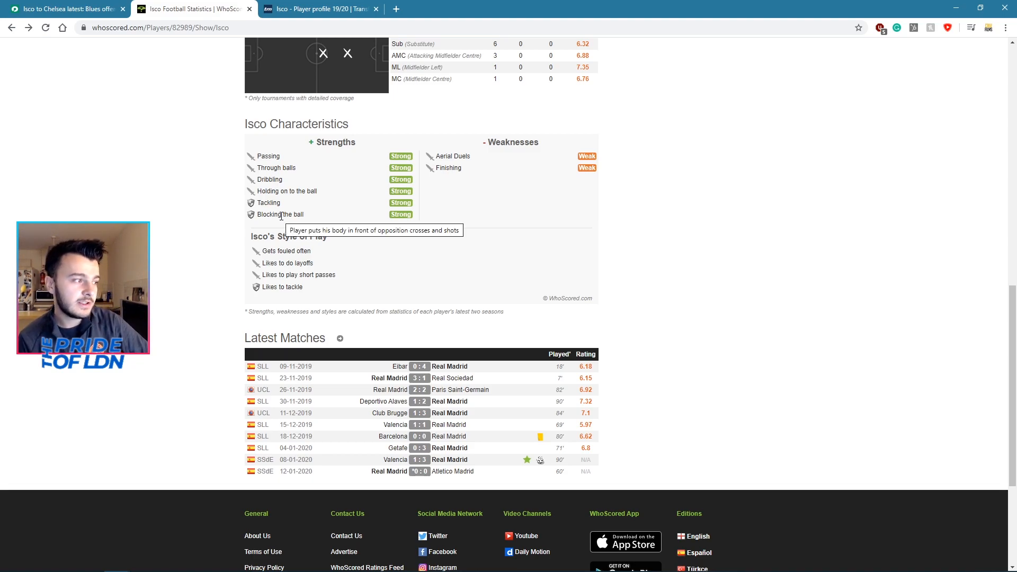
pyautogui.moveTo(284, 210)
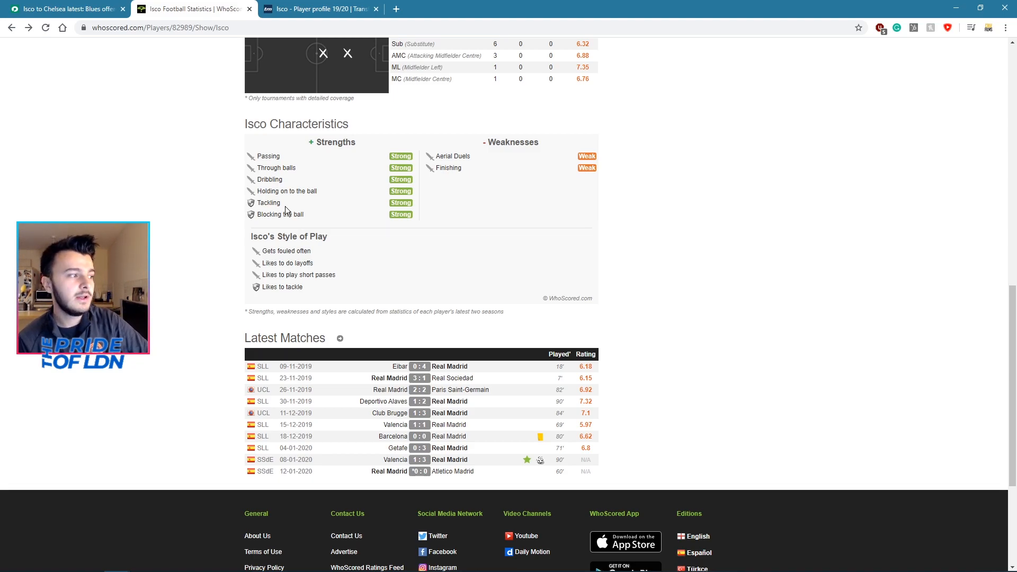
pyautogui.moveTo(280, 214)
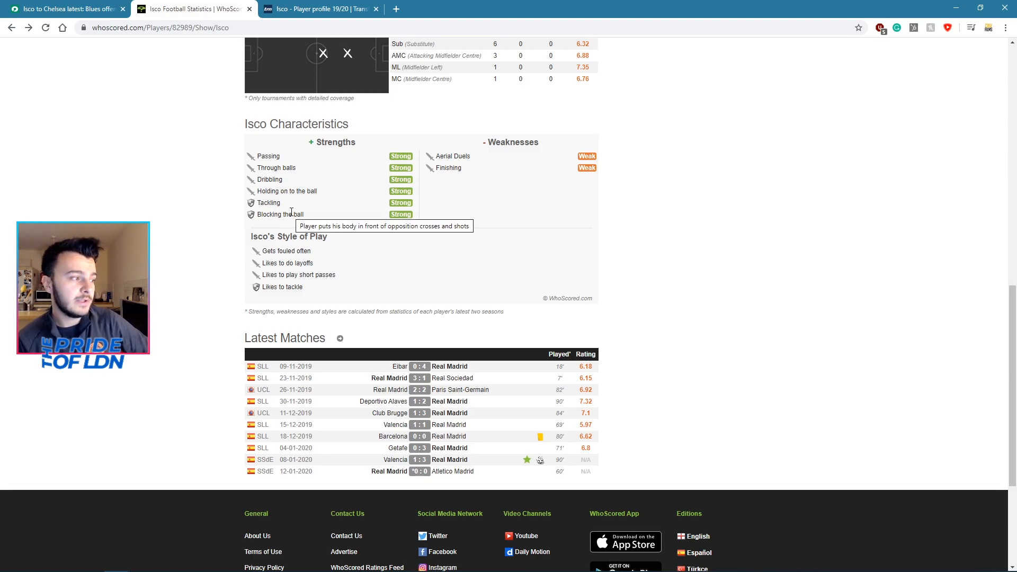
pyautogui.moveTo(242, 189)
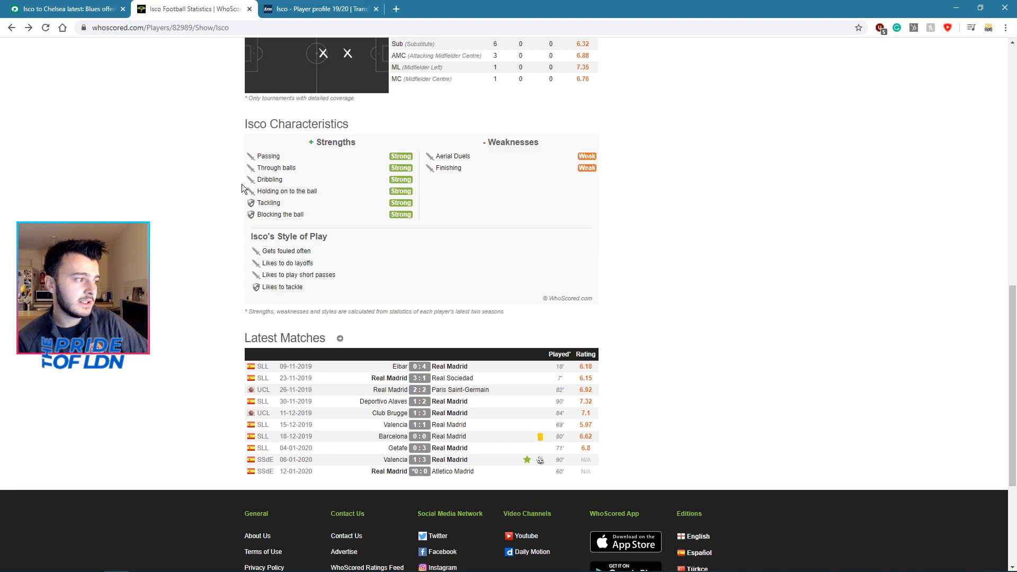
pyautogui.moveTo(174, 188)
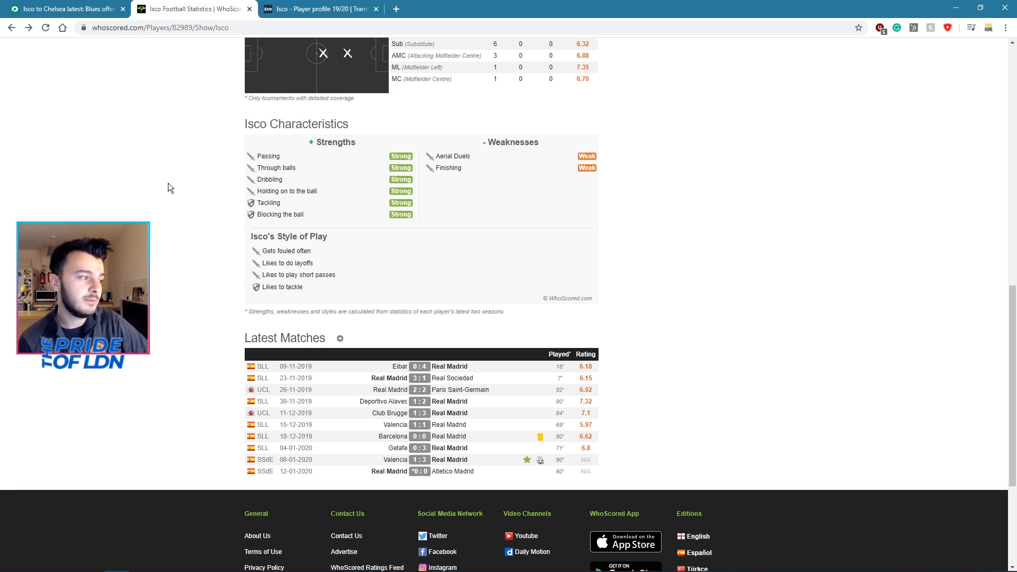
pyautogui.moveTo(283, 251)
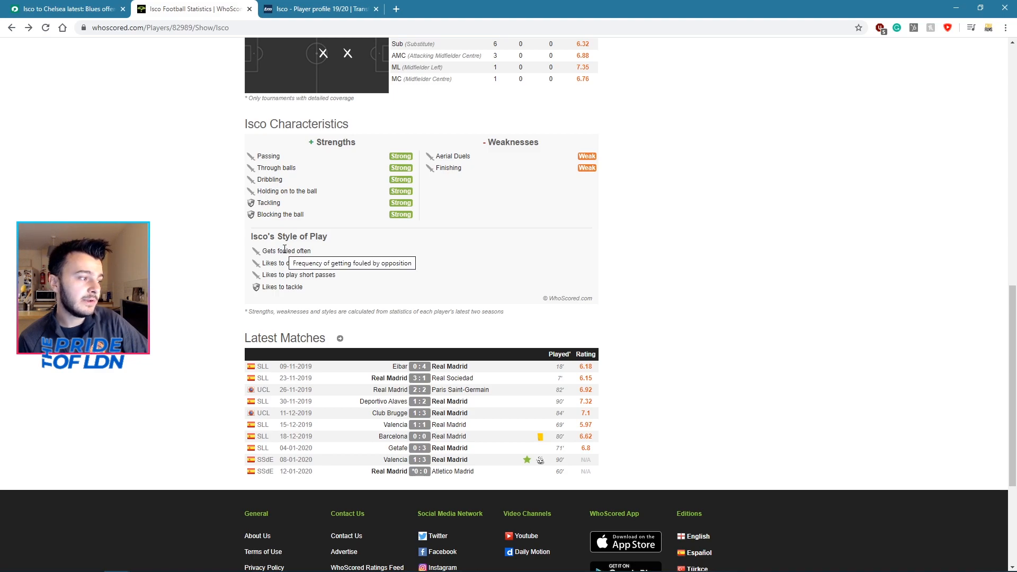
pyautogui.moveTo(235, 256)
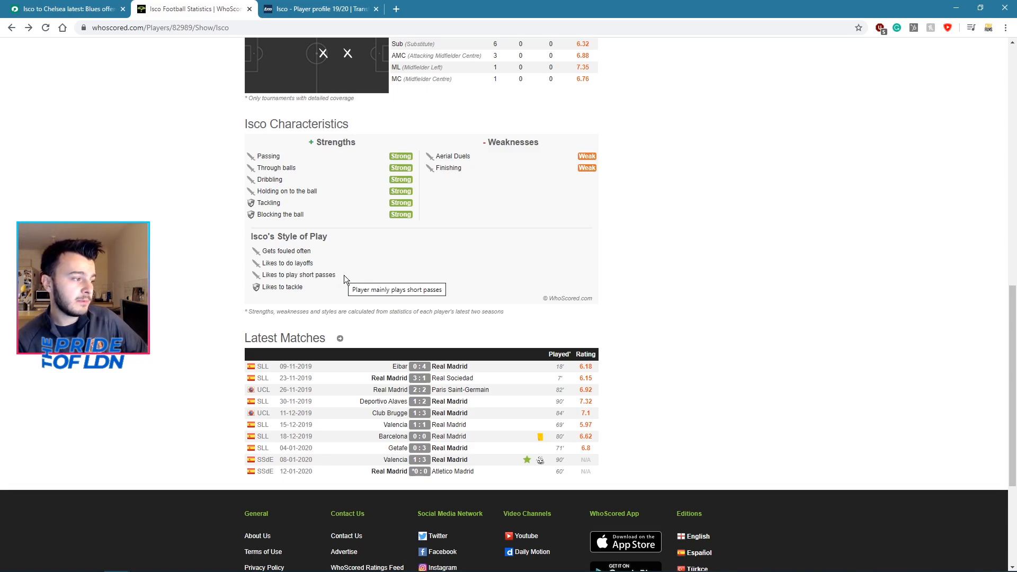
# Scroll down to Isco's Latest Matches ratings, then back up to his profile
pyautogui.scroll(-3)
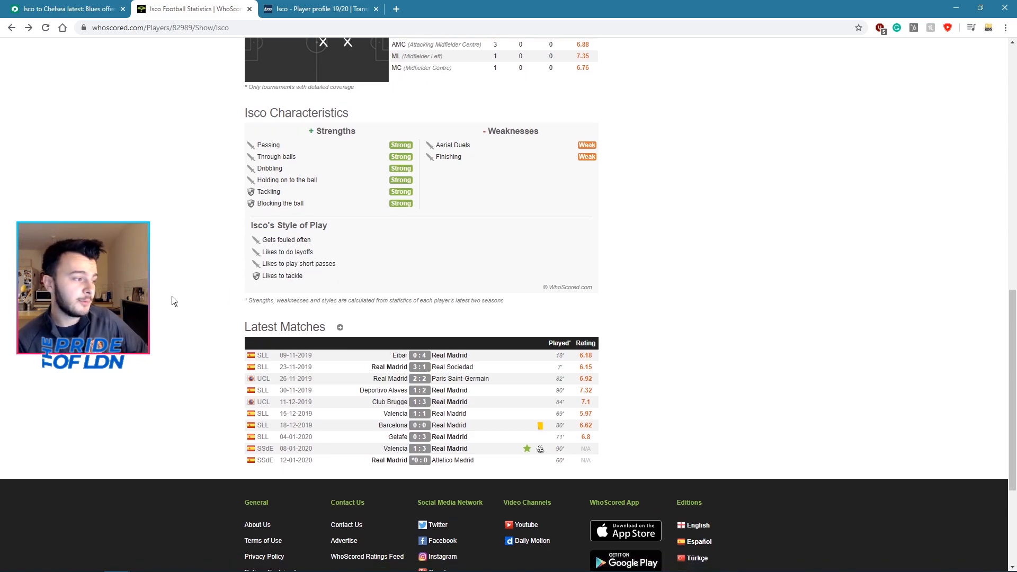
pyautogui.scroll(-3)
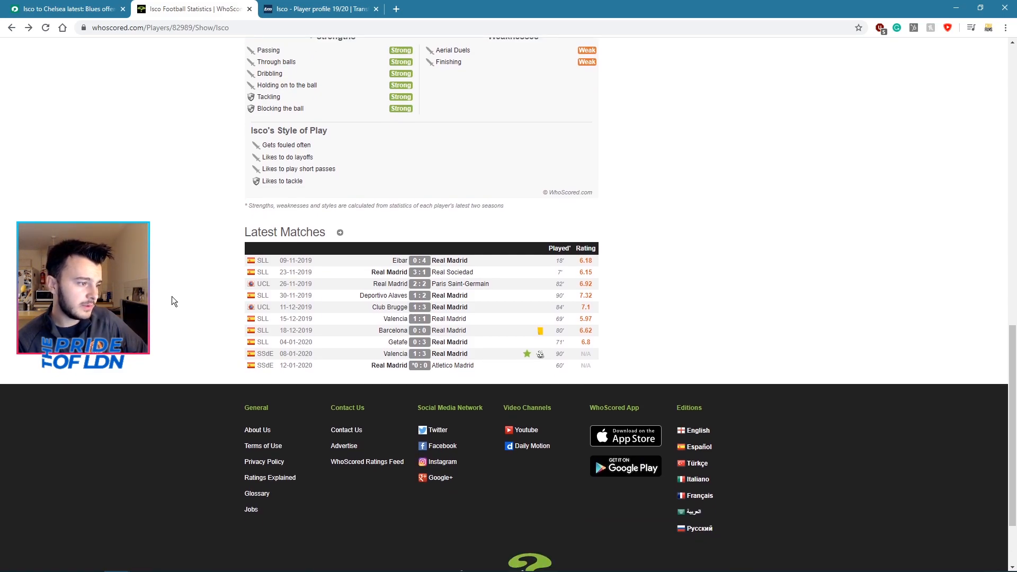
pyautogui.moveTo(585, 295)
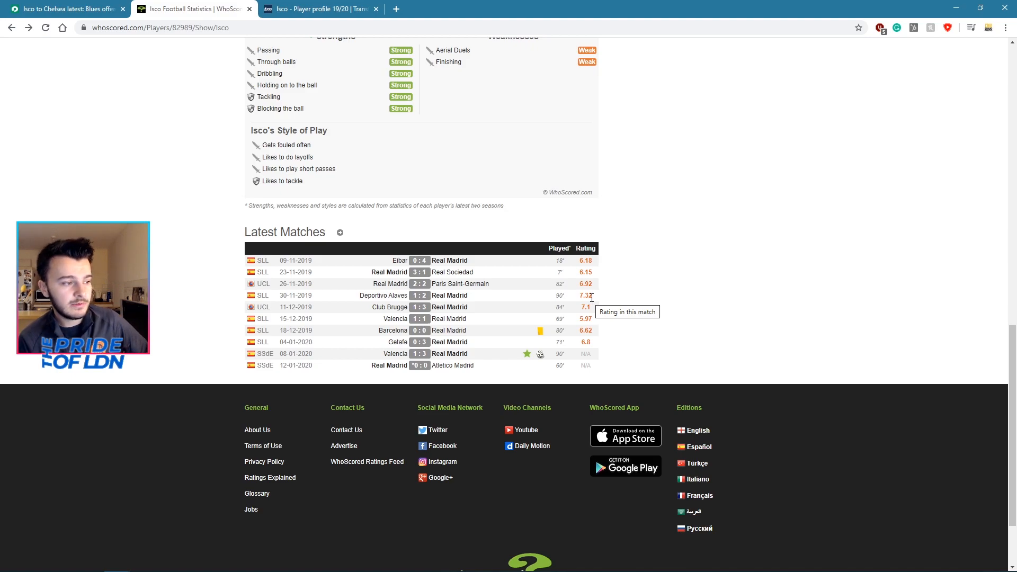
pyautogui.moveTo(620, 290)
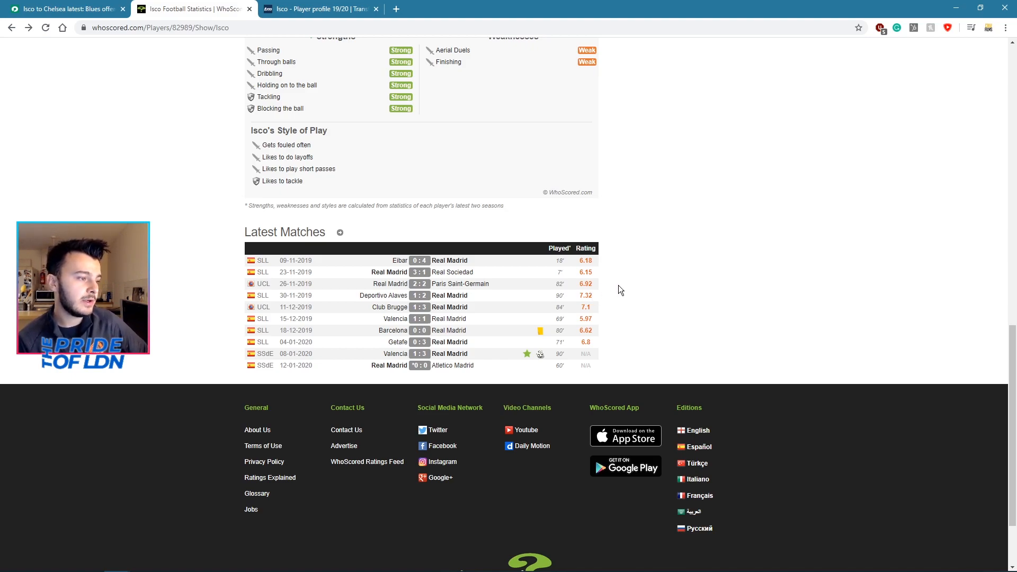
pyautogui.moveTo(585, 295)
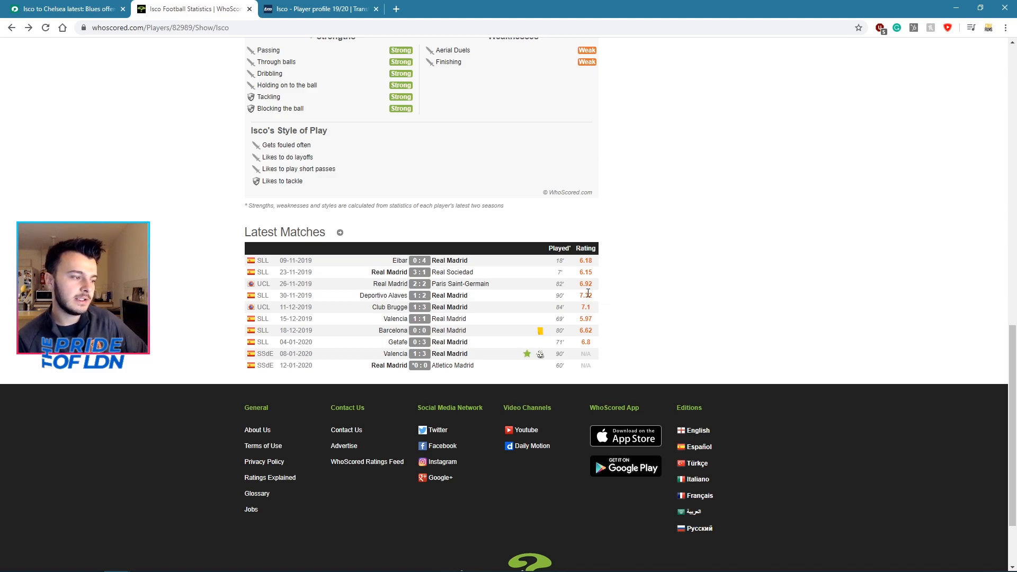
pyautogui.scroll(3)
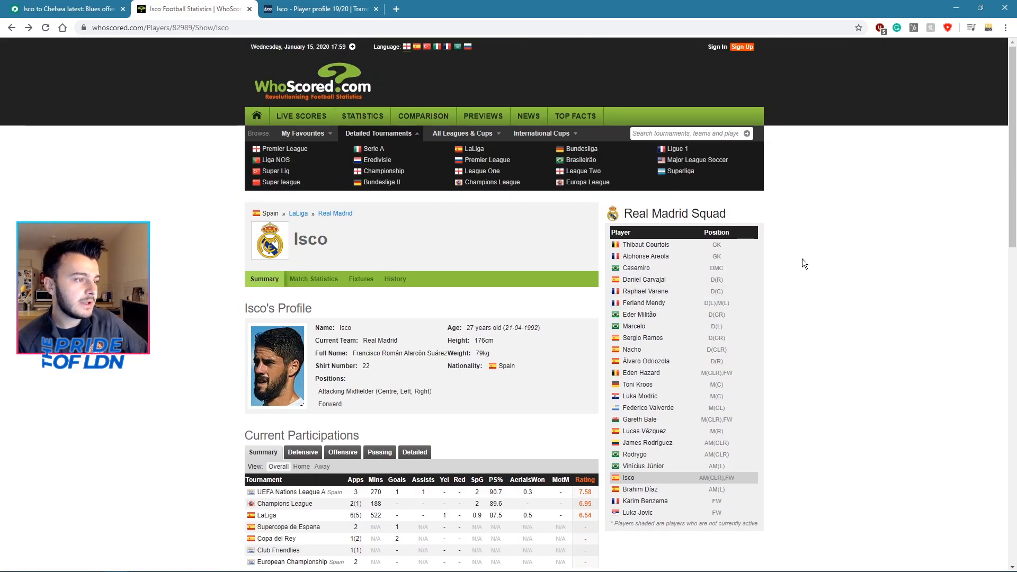
# Glance at Isco's Transfermarkt profile, then return to the football.london Chelsea rumours article
pyautogui.click(318, 8)
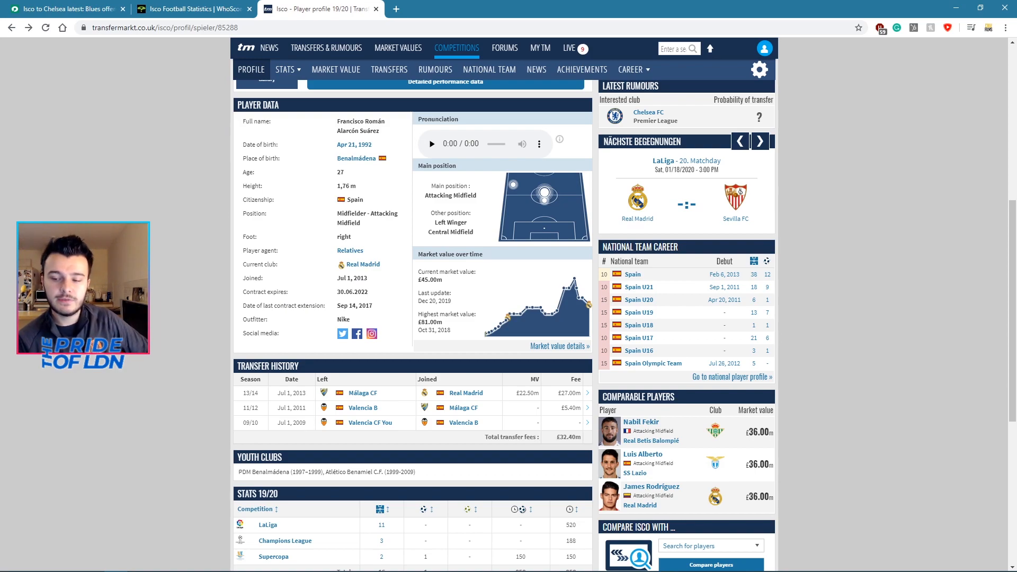
pyautogui.scroll(-3)
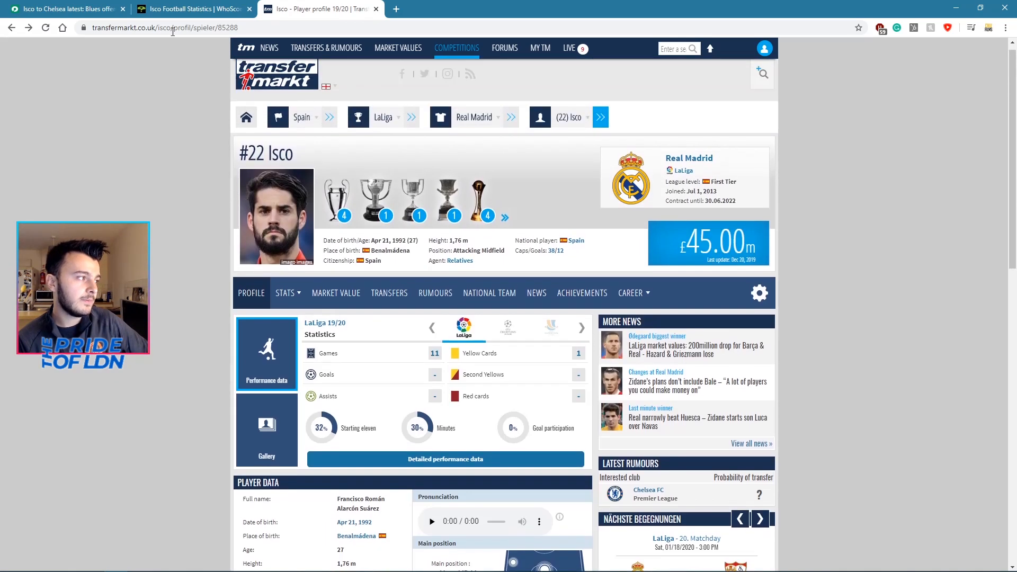
pyautogui.click(65, 8)
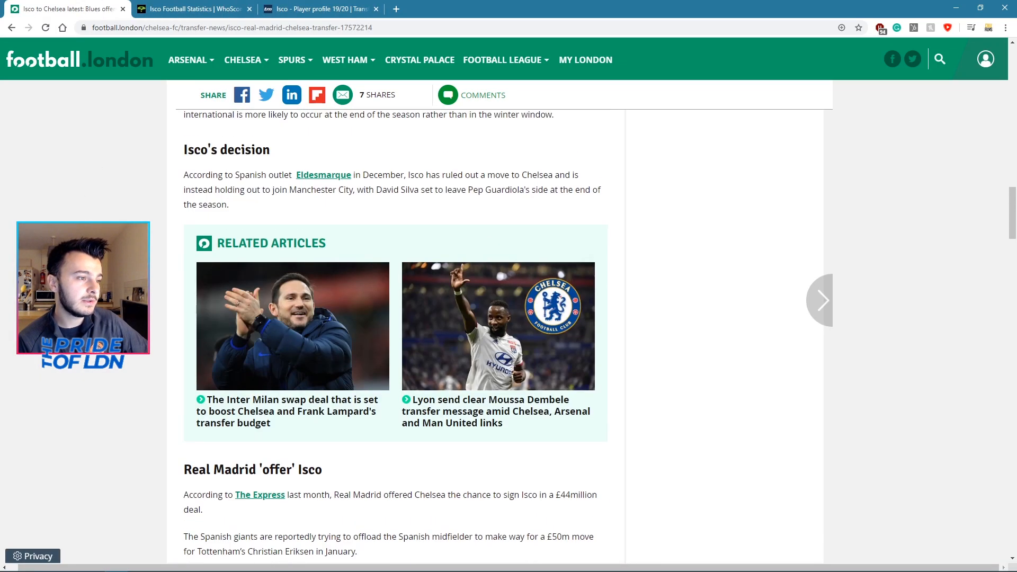
# Return to the Isco article's headline and view it in full screen with F11
pyautogui.scroll(3)
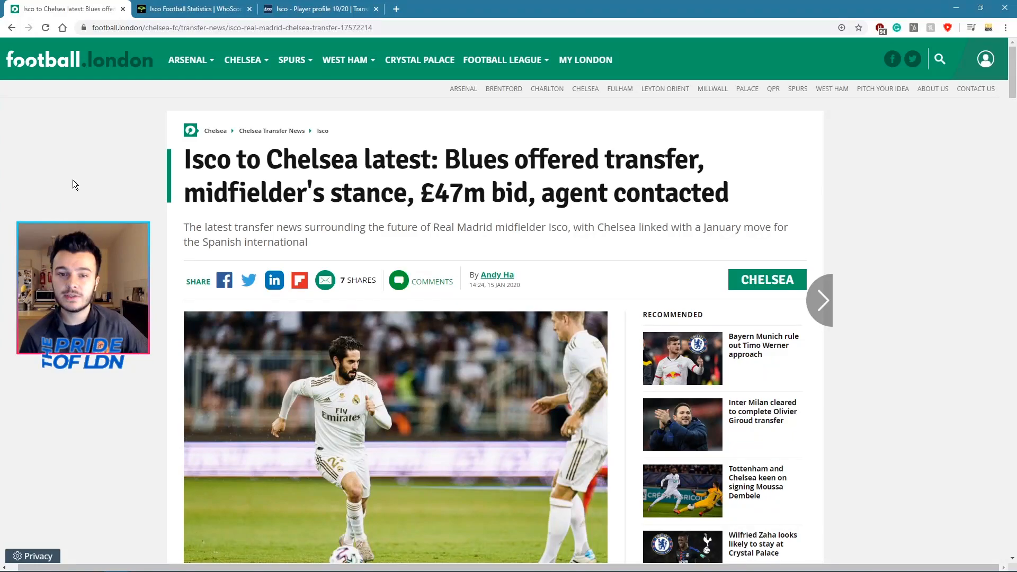
pyautogui.press('f11')
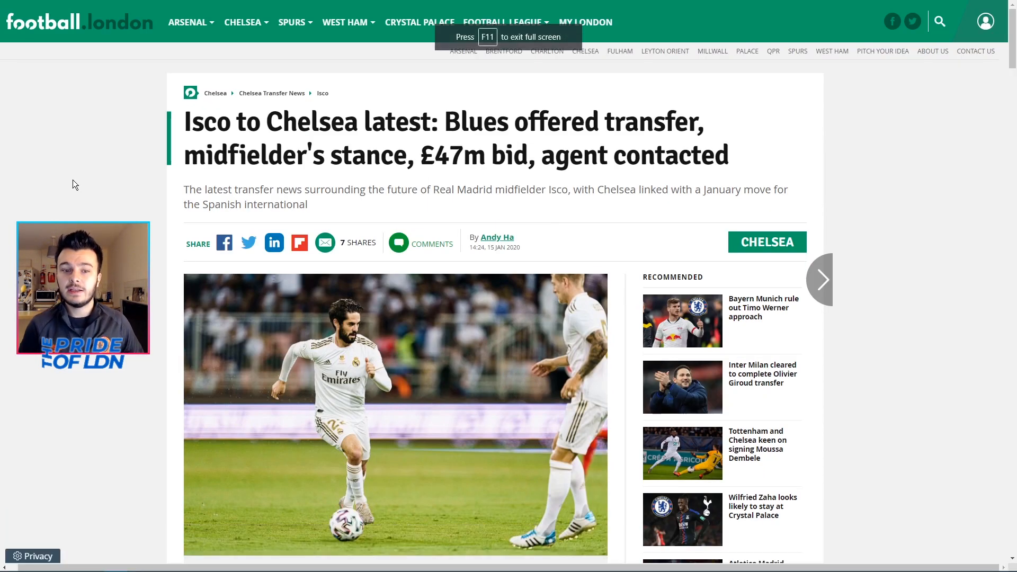